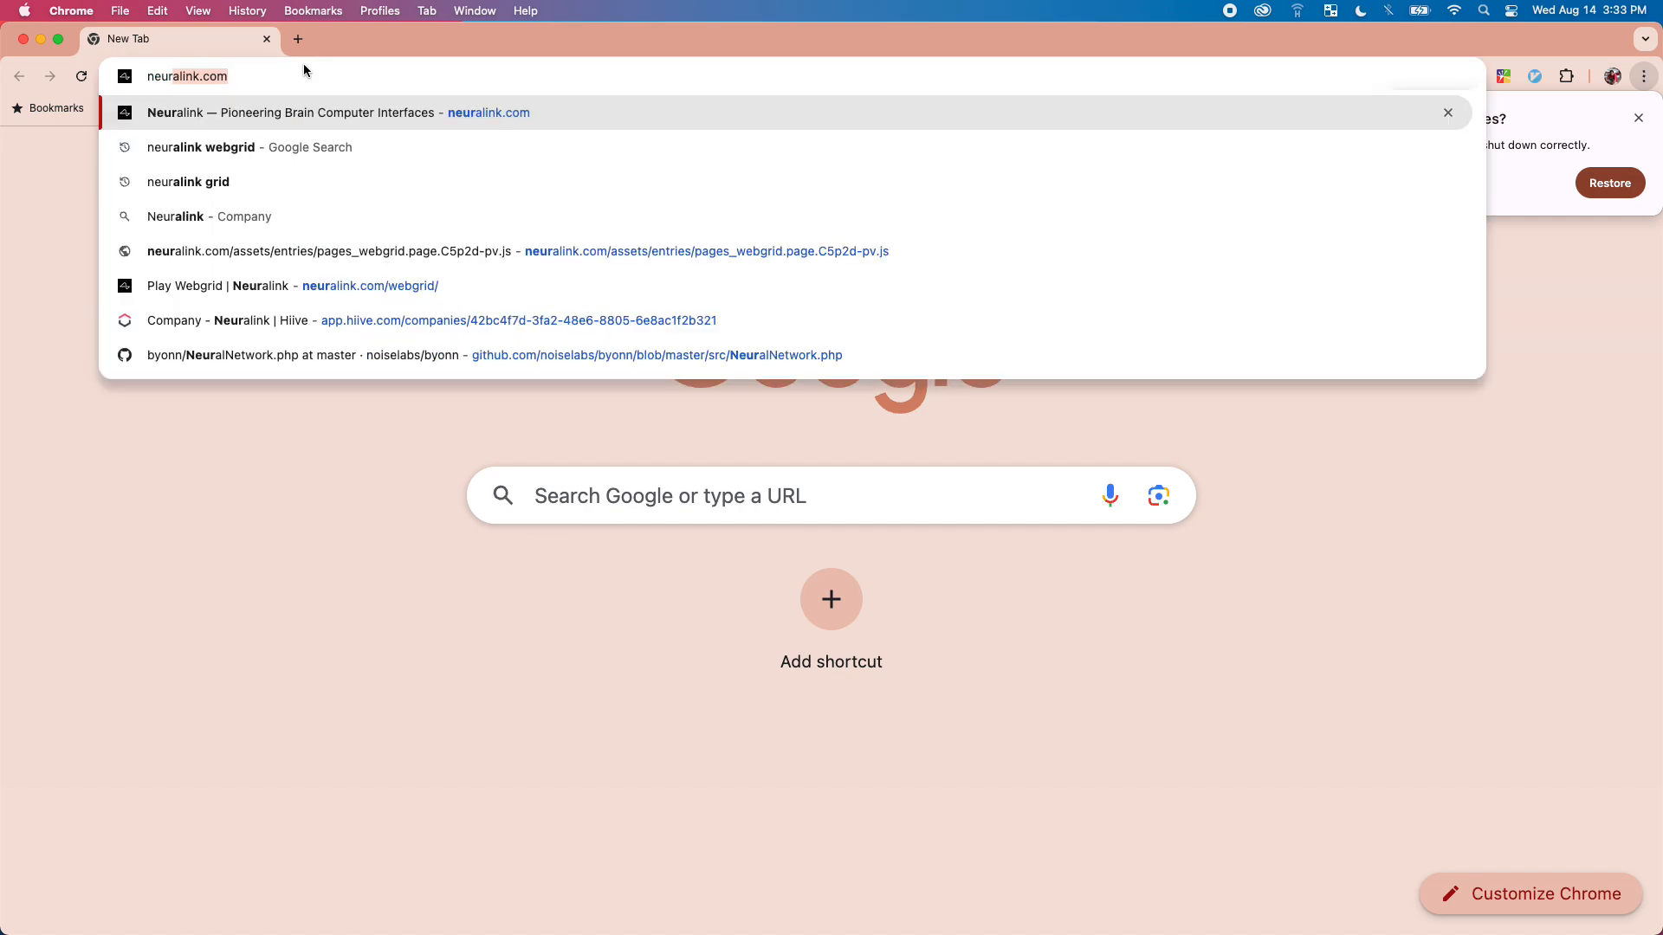
Search Google for 'neuralink webgrid' and open the Play Webgrid result
left_click(200, 147)
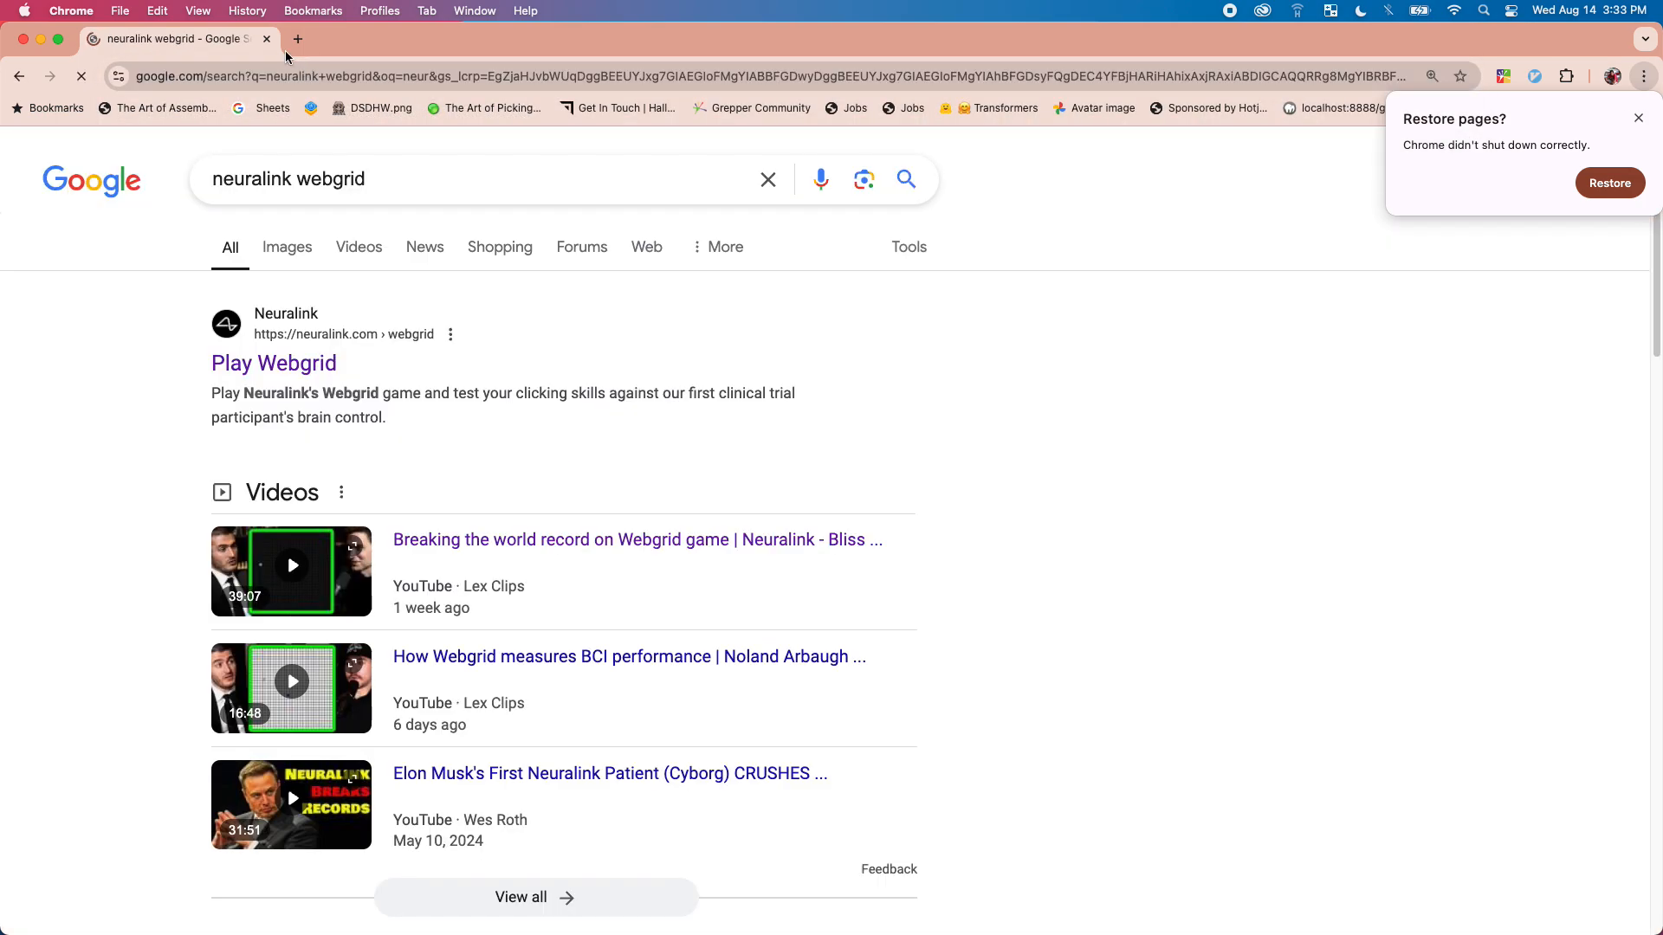
left_click(273, 363)
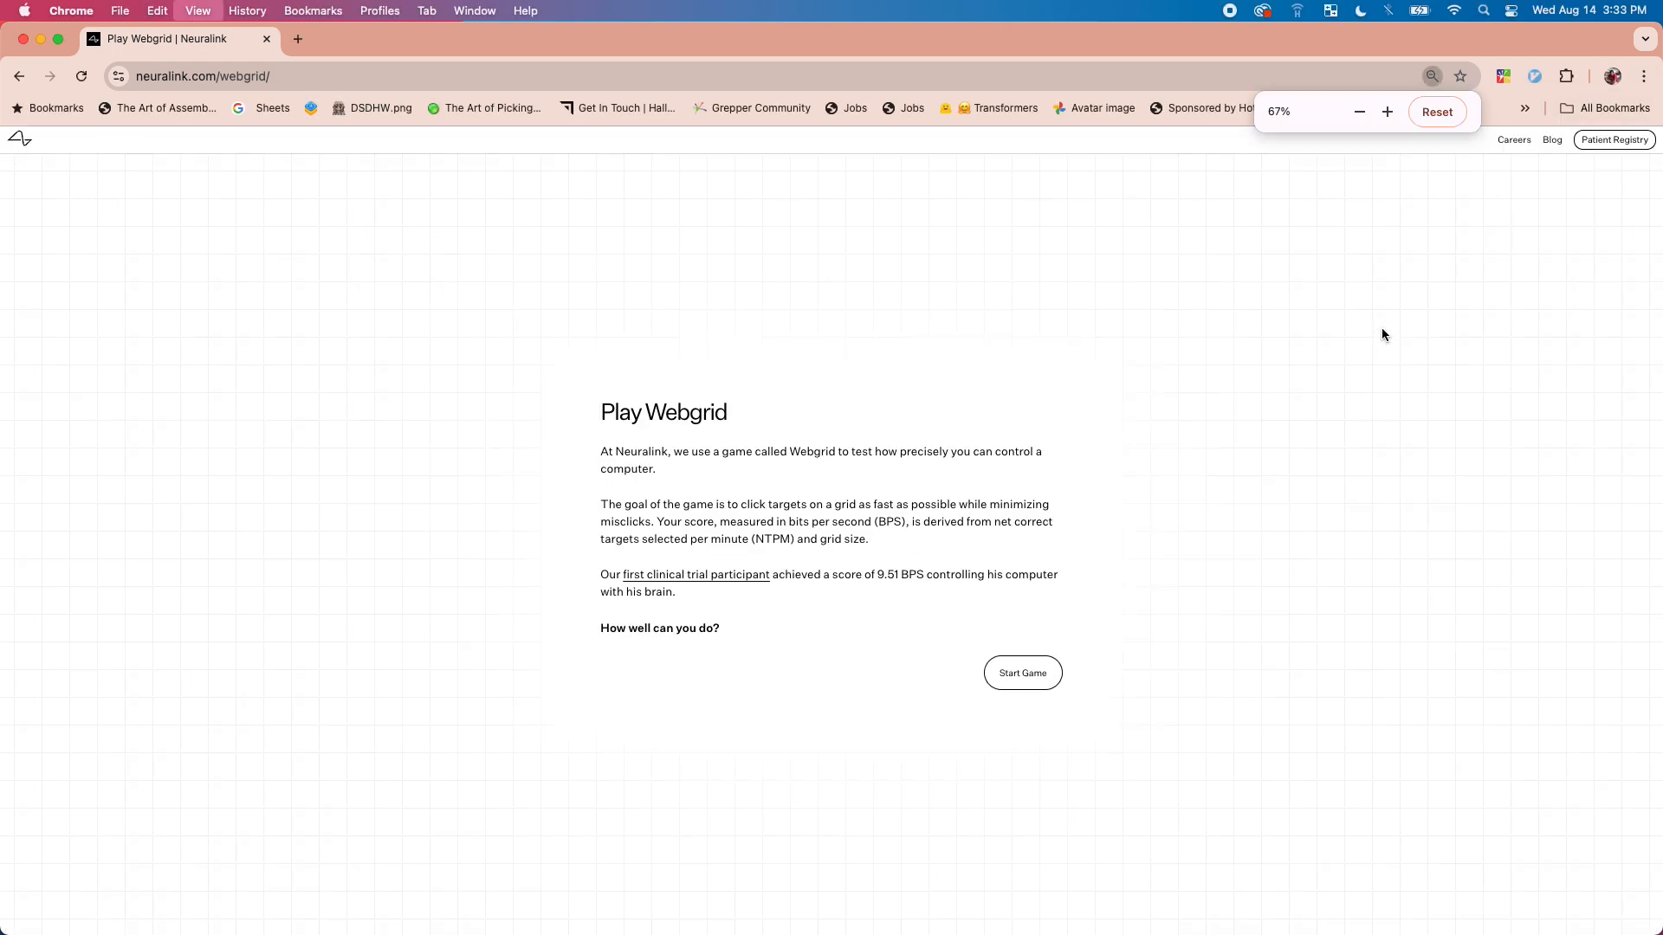
Reset the intro page zoom, then shrink Chrome's zoom to 25%
left_click(1387, 111)
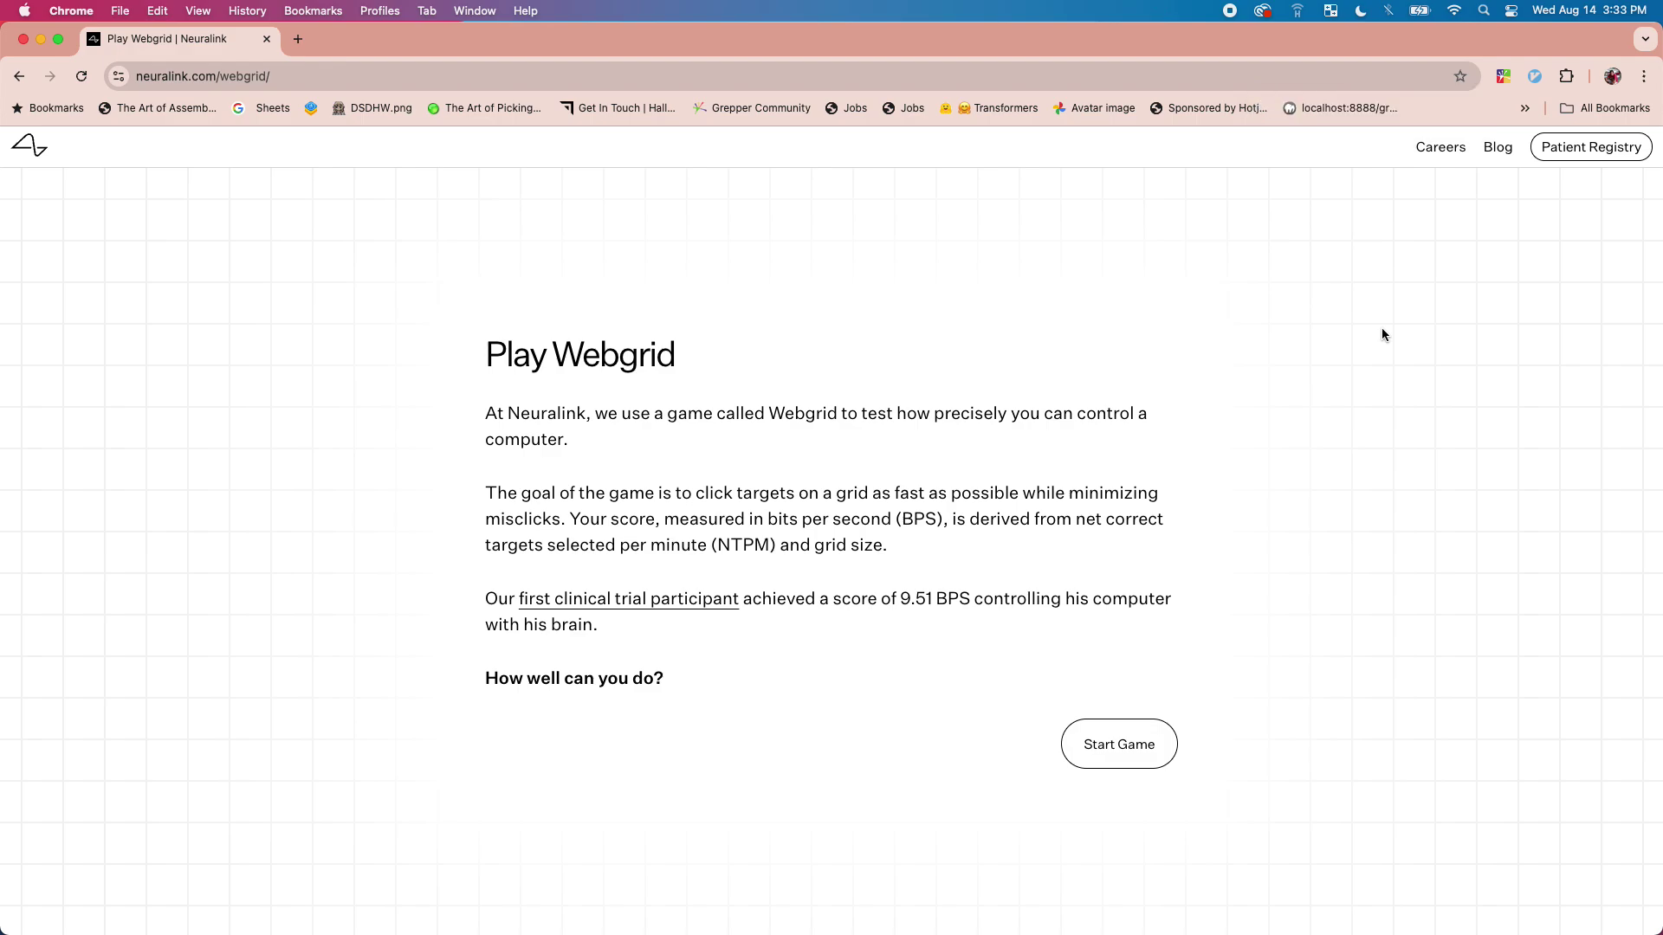
mouse_move(797, 366)
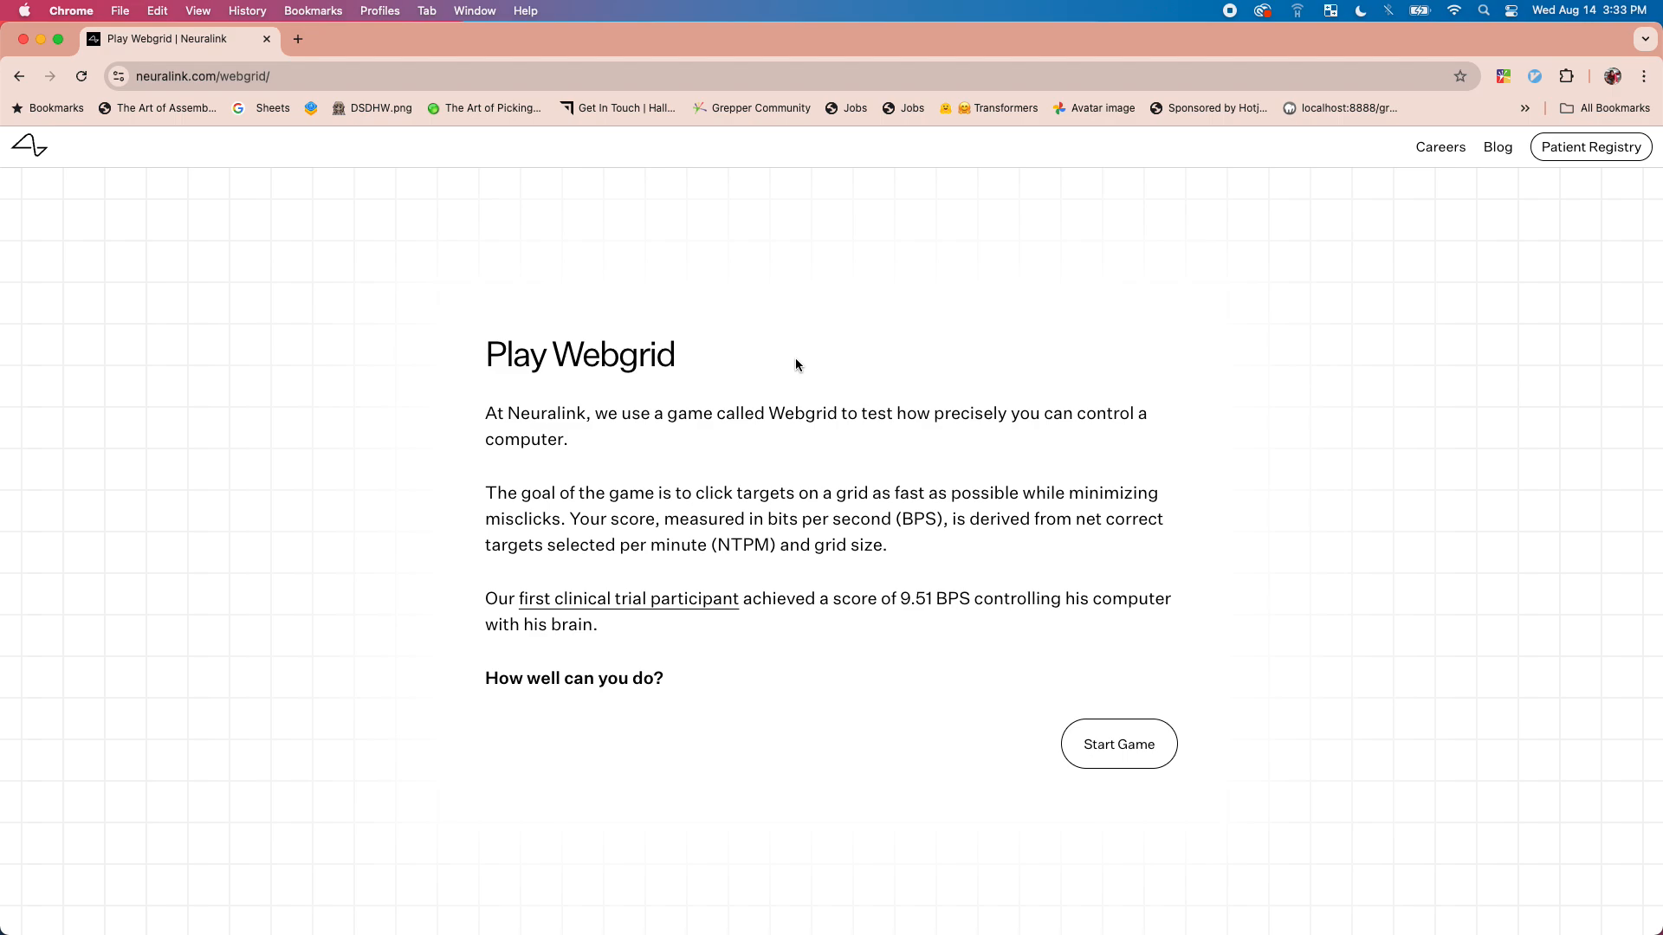
mouse_move(41, 614)
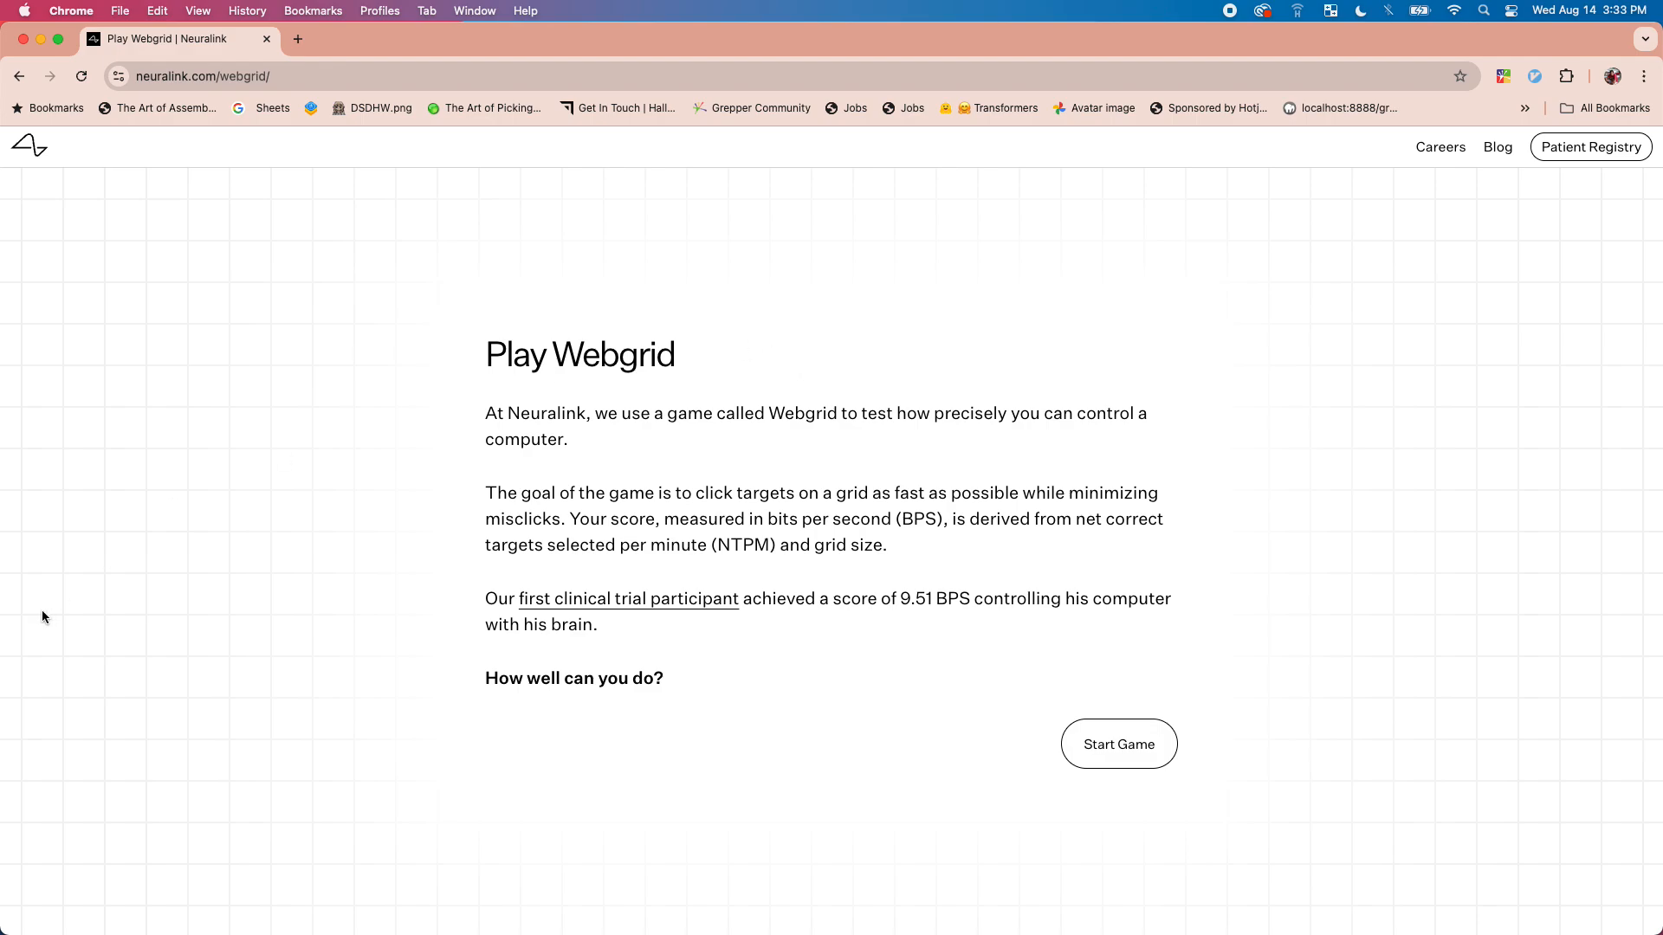
mouse_move(473, 310)
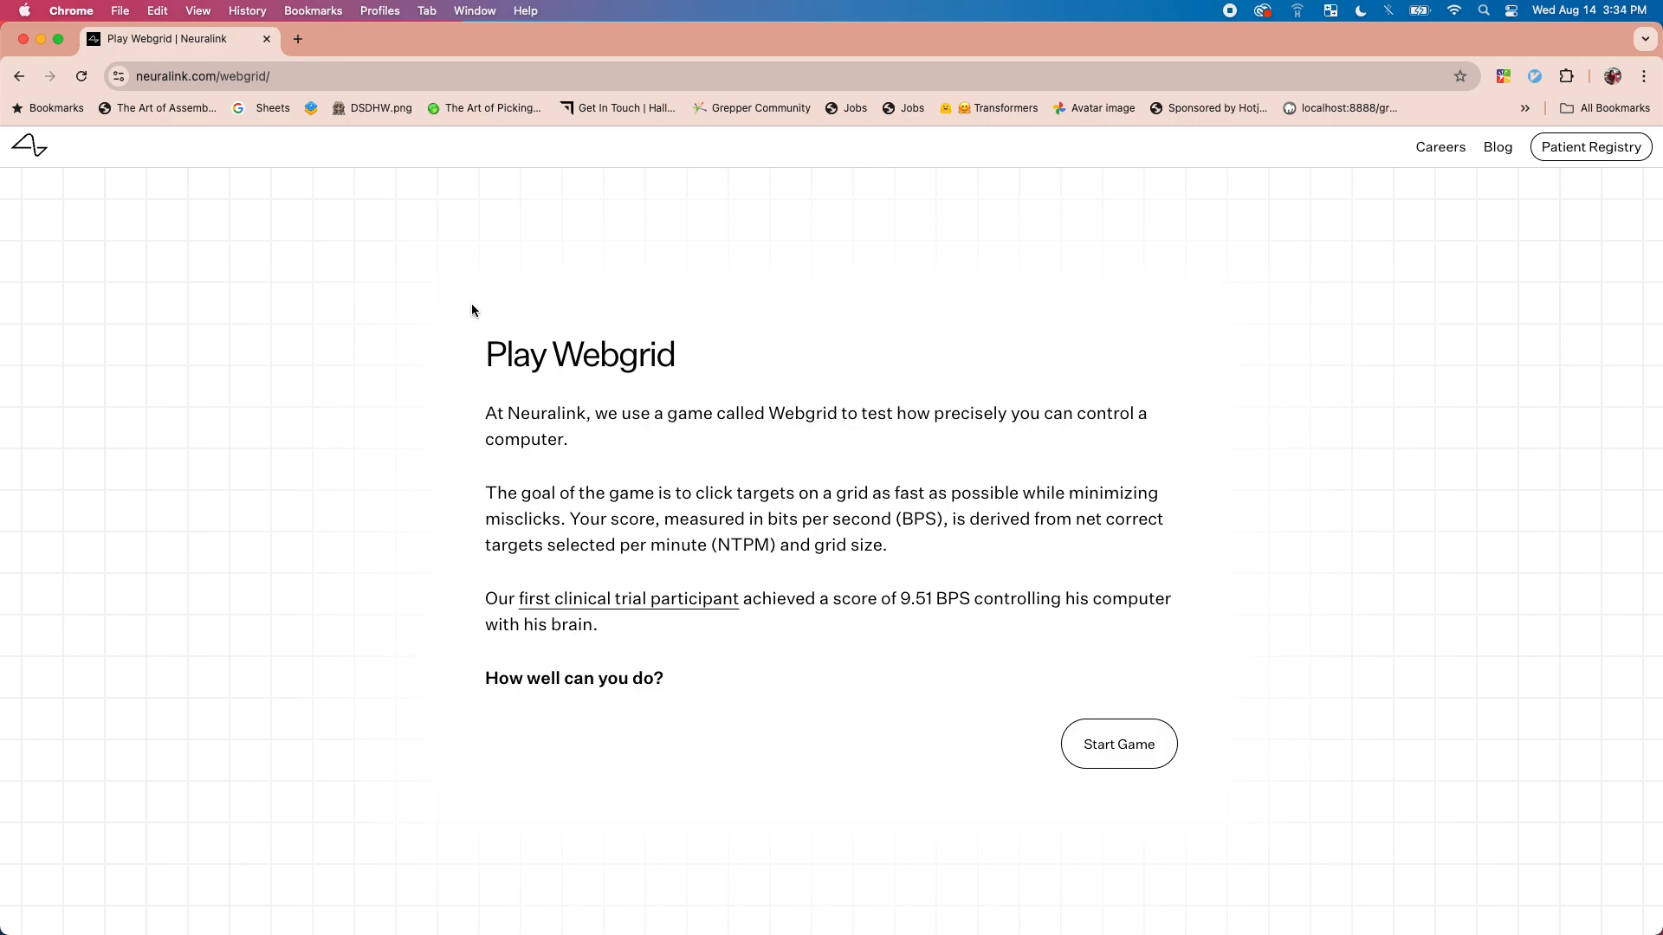
mouse_move(1213, 829)
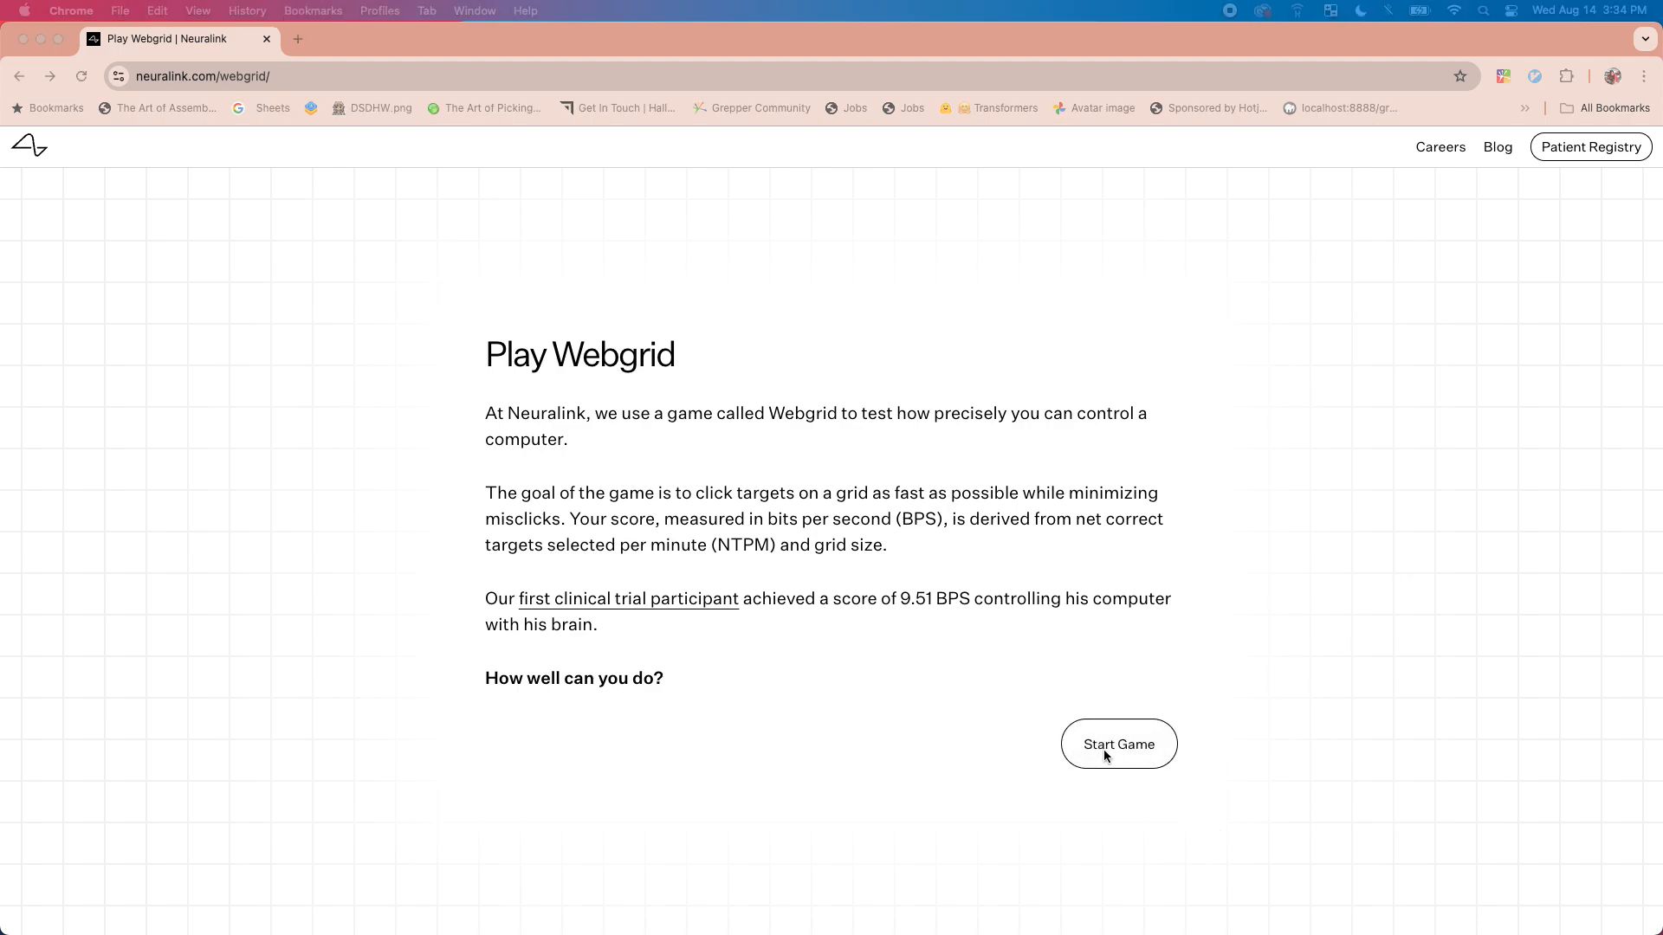
mouse_move(1052, 735)
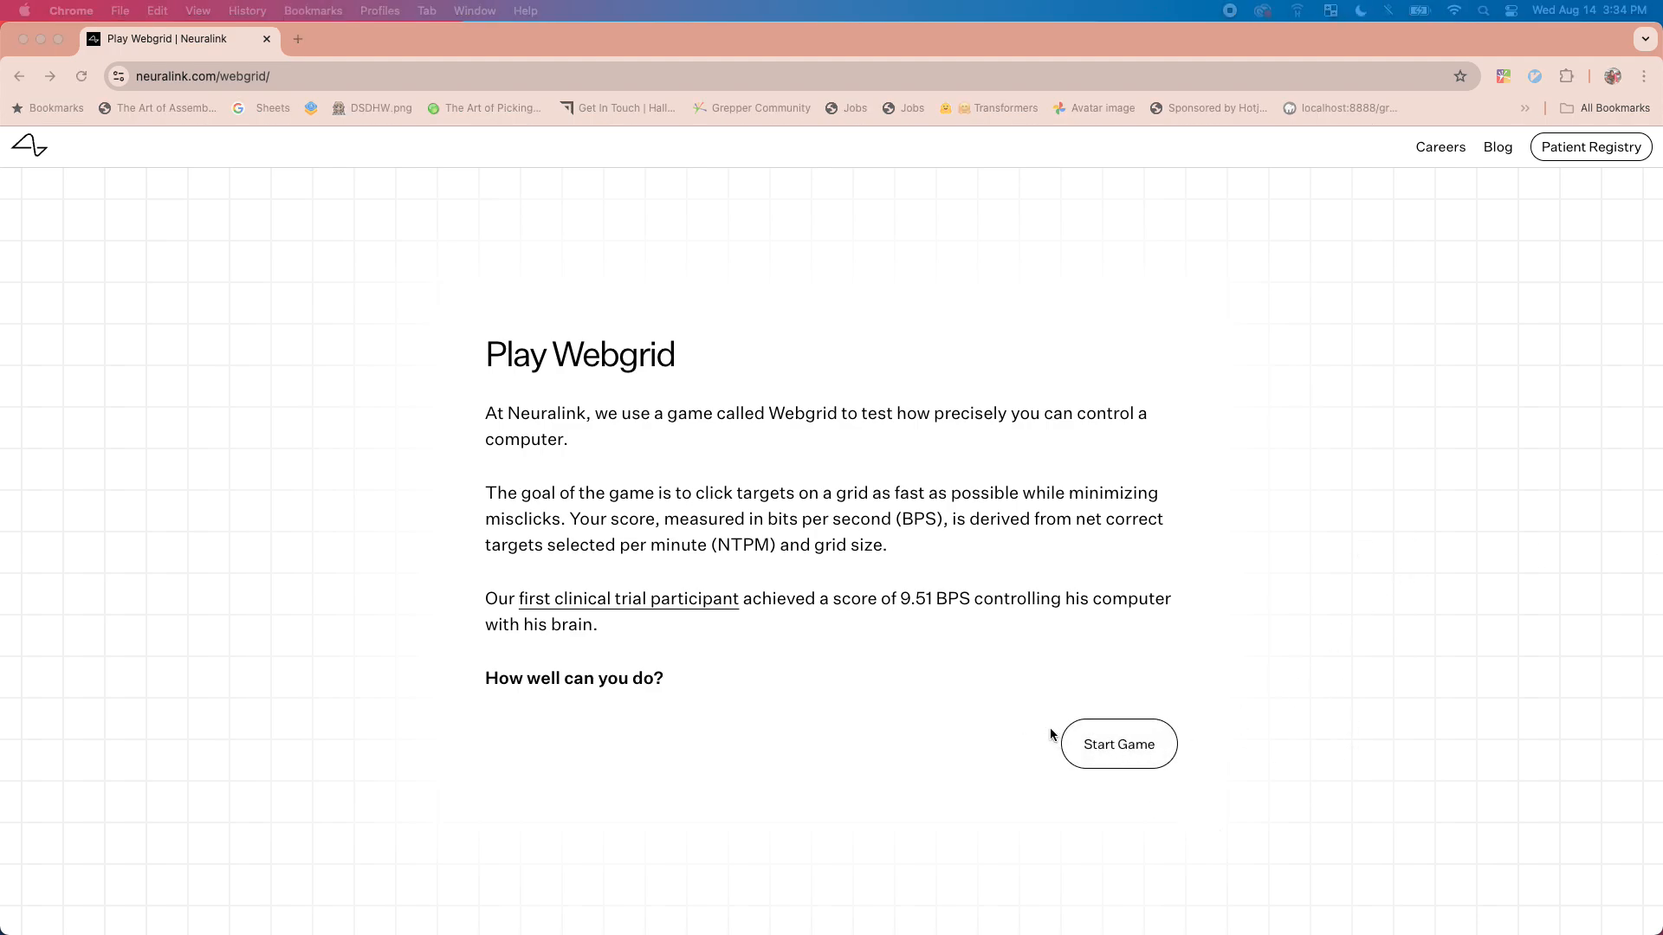
left_click(1118, 743)
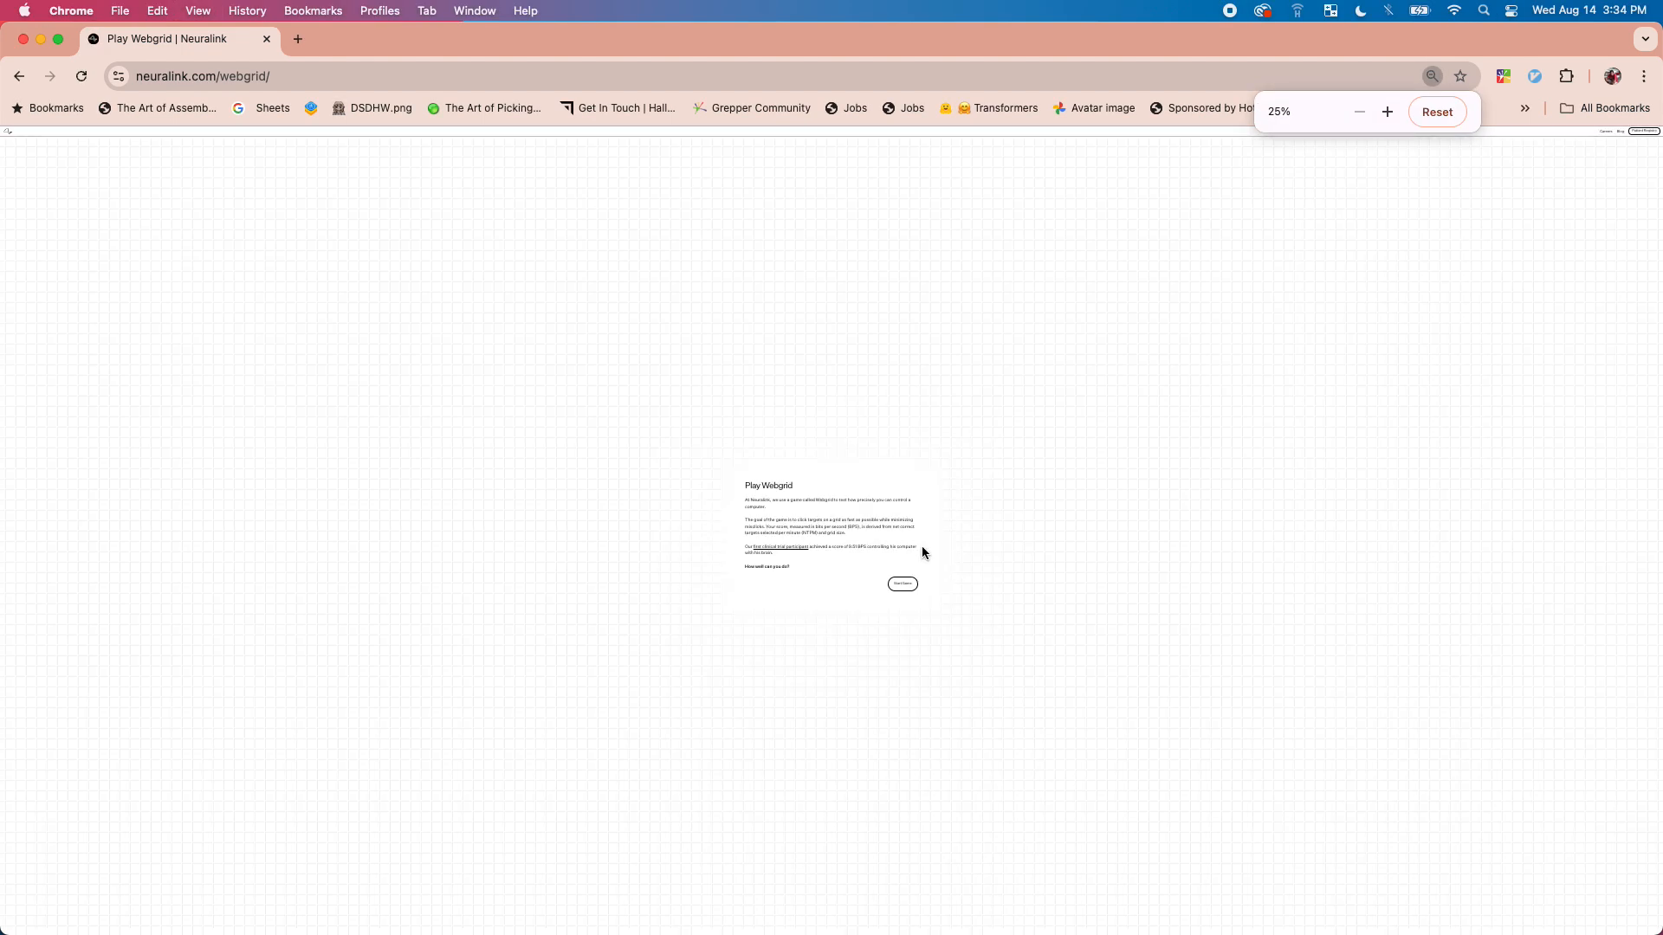
Start the game and hit lit target squares, peaking at 20.61 BPS (126 NTPM)
left_click(902, 583)
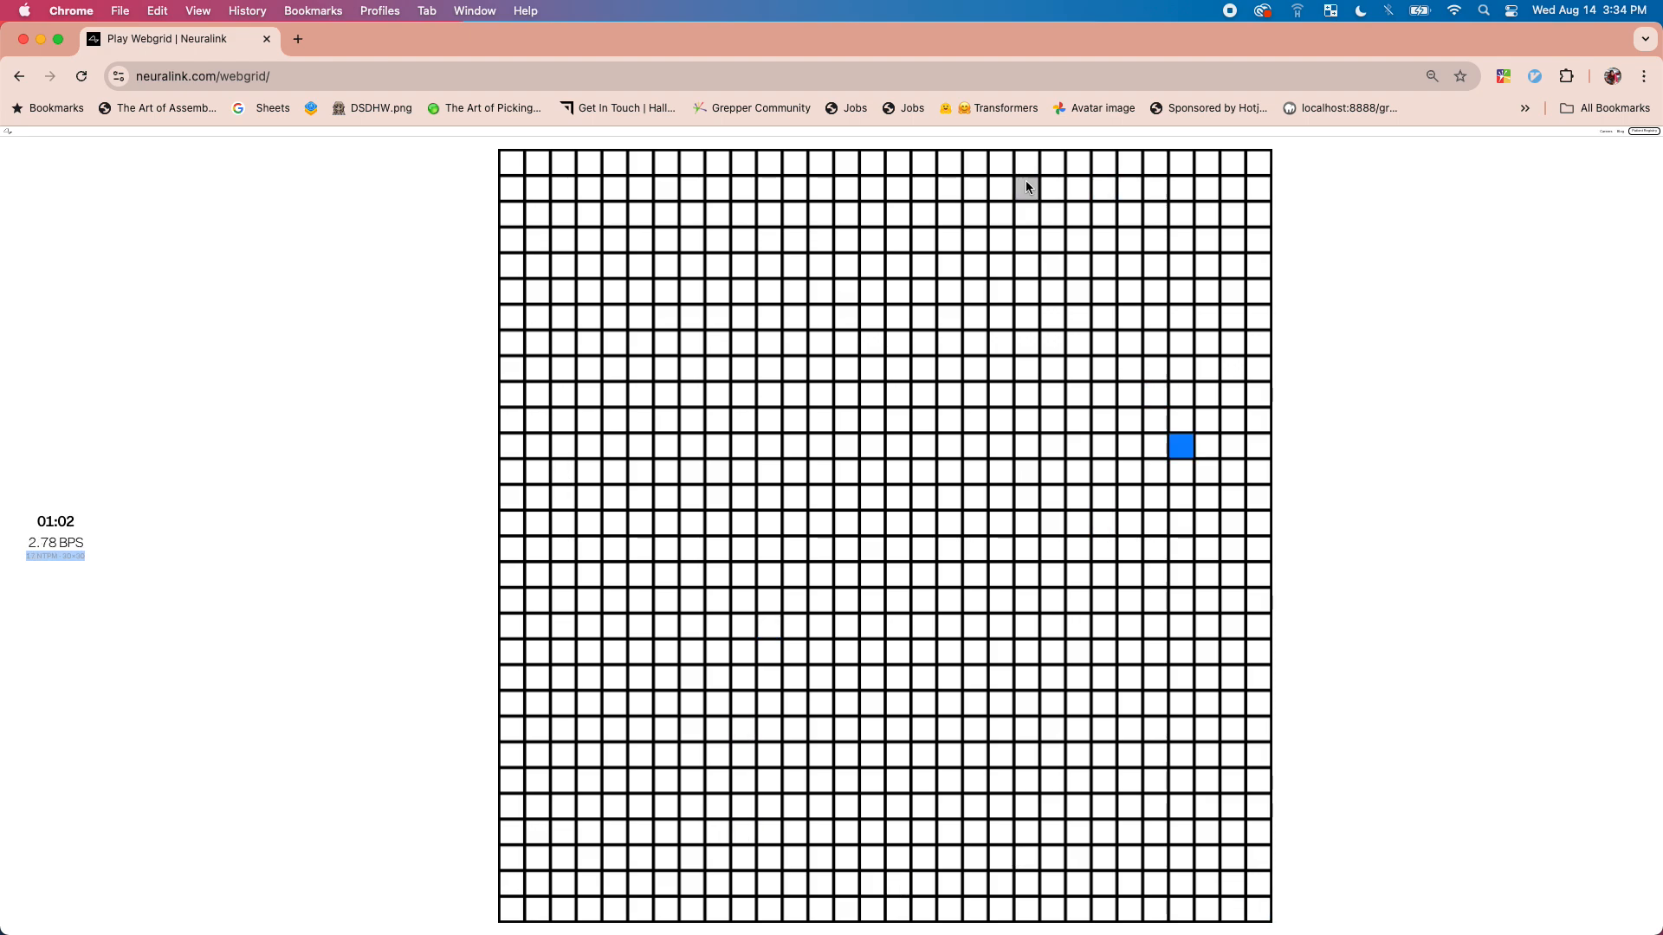
left_click(894, 680)
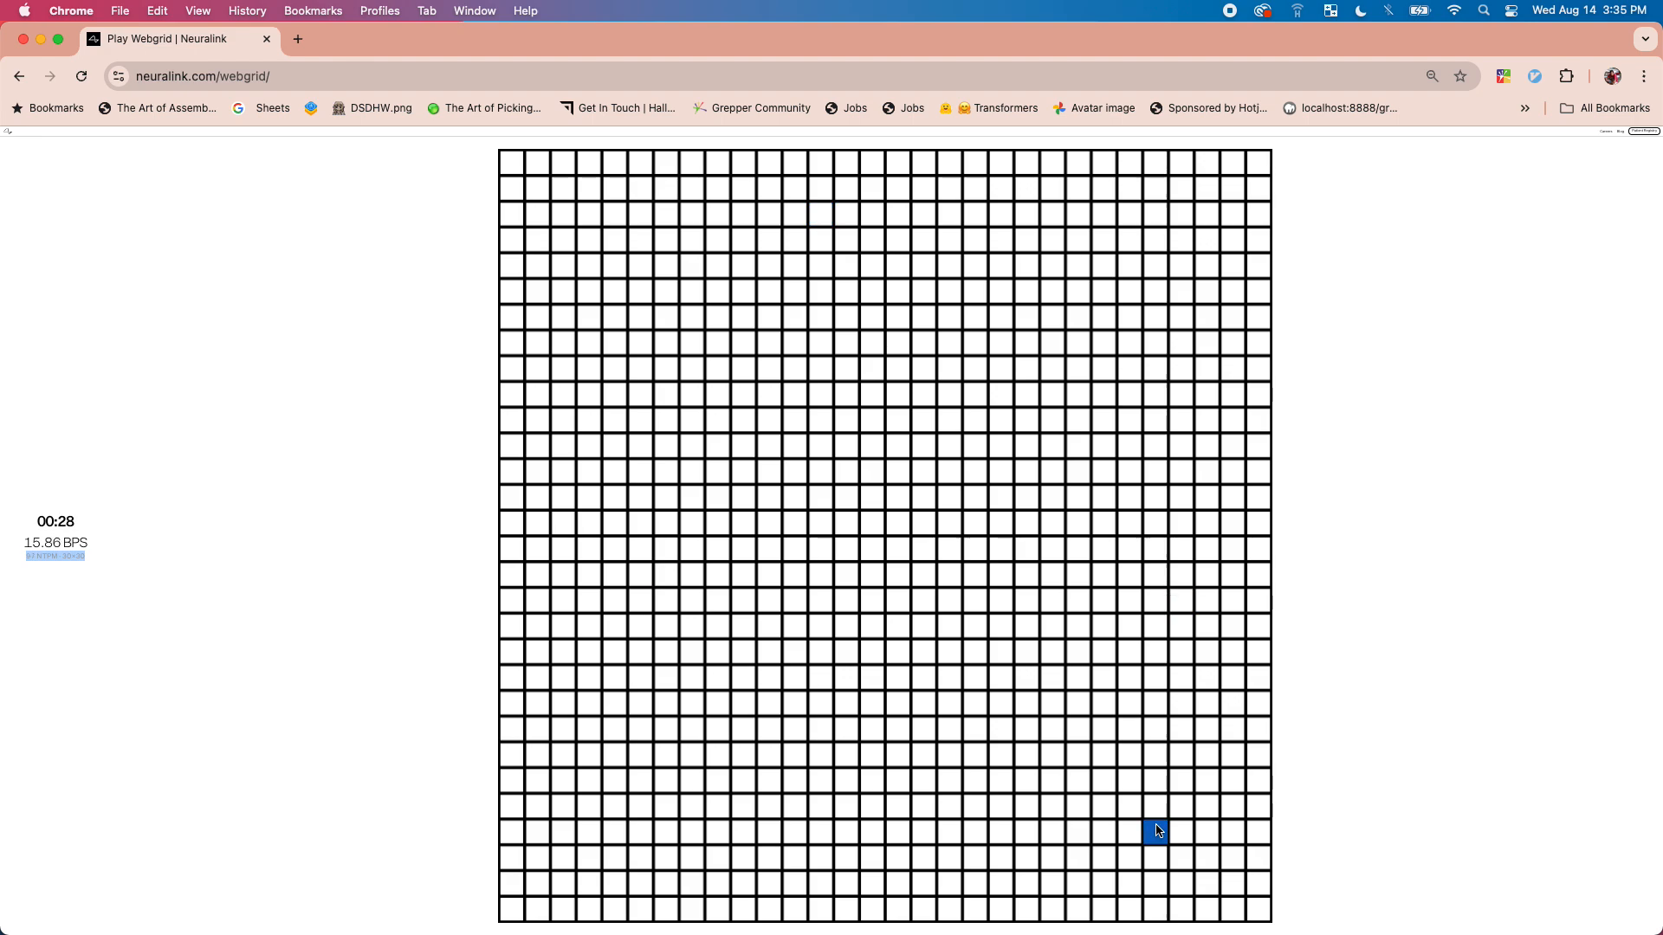
left_click(999, 729)
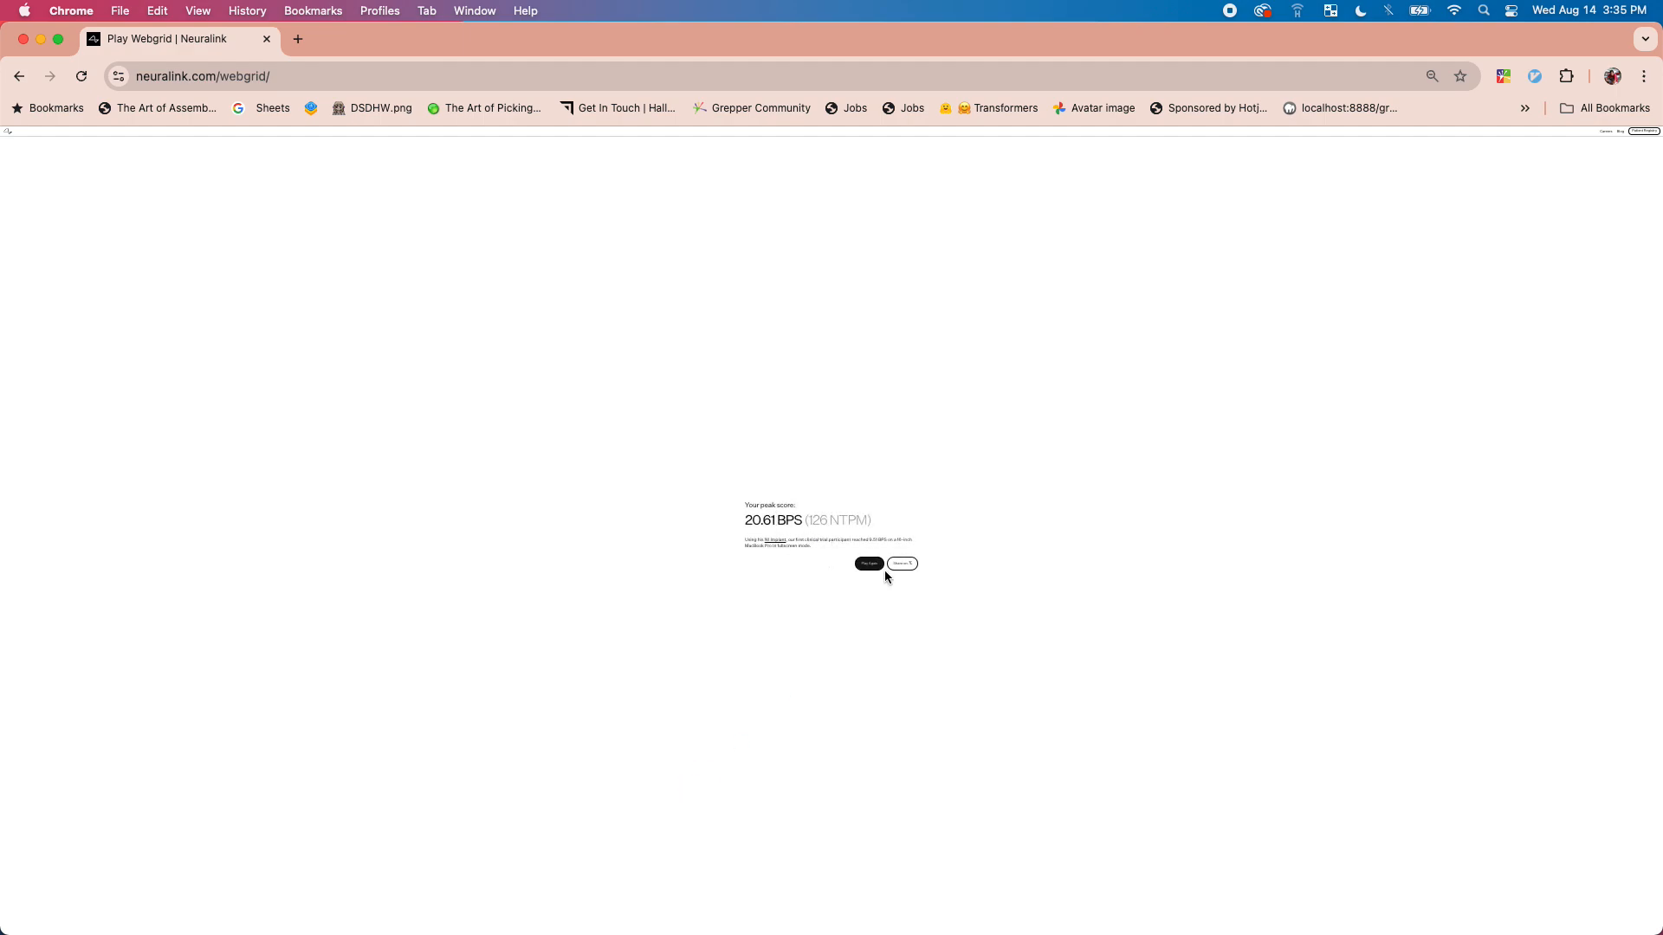
Restore the score page zoom and share the 20.61 BPS score on X
key("Cmd+Plus")
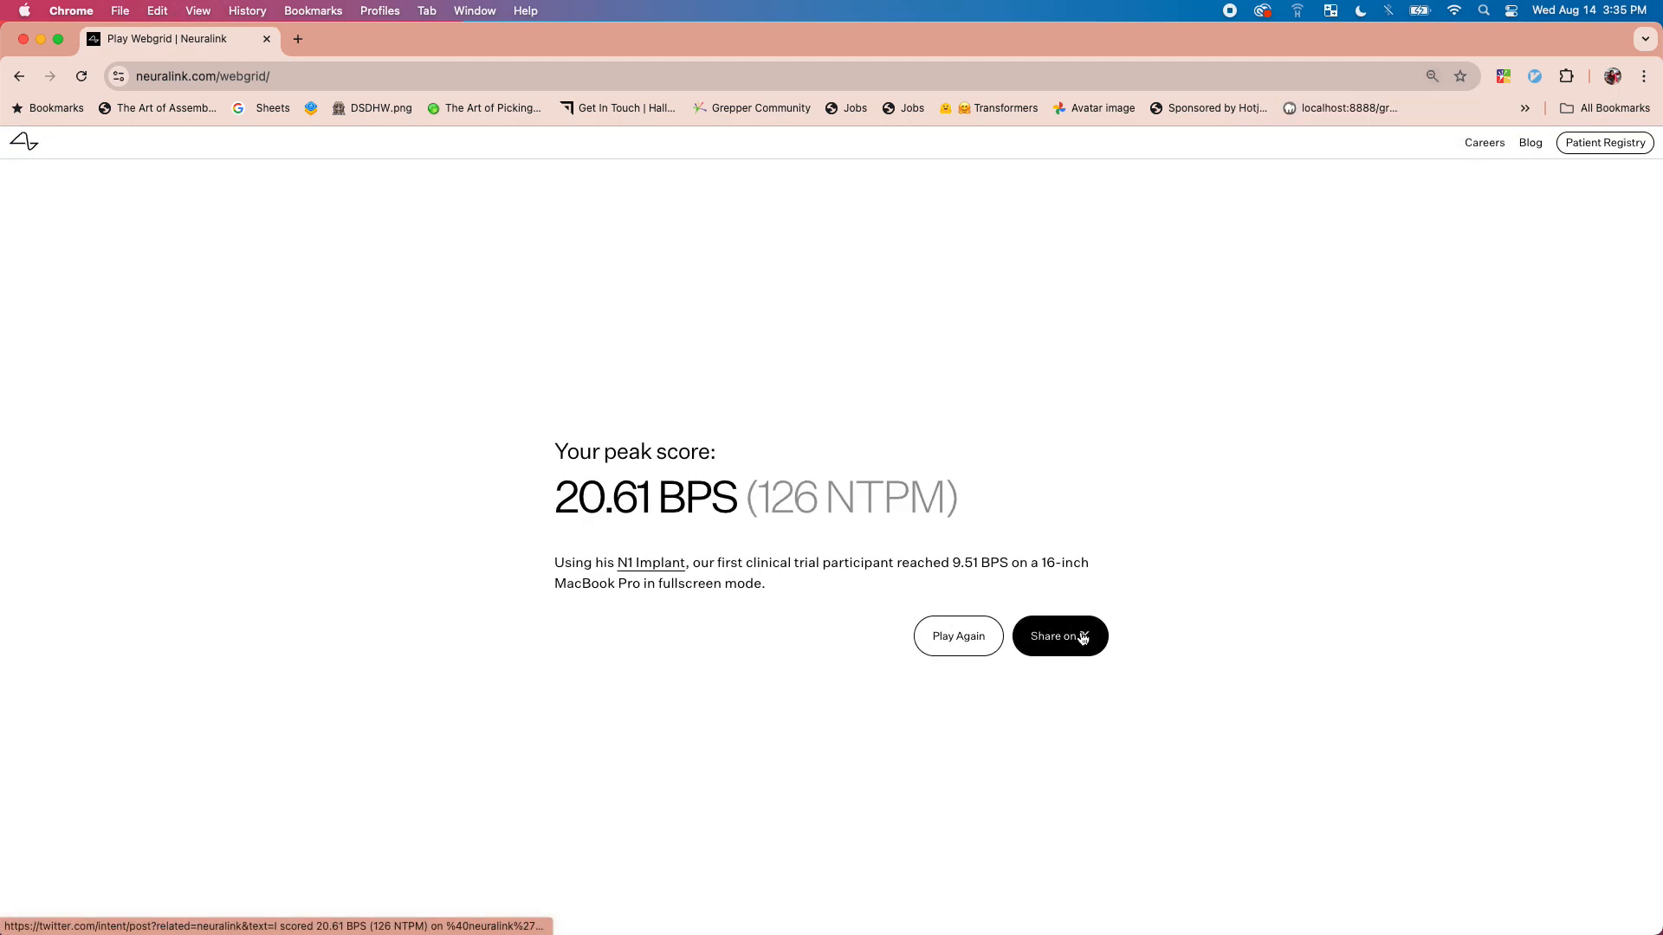
left_click(1060, 636)
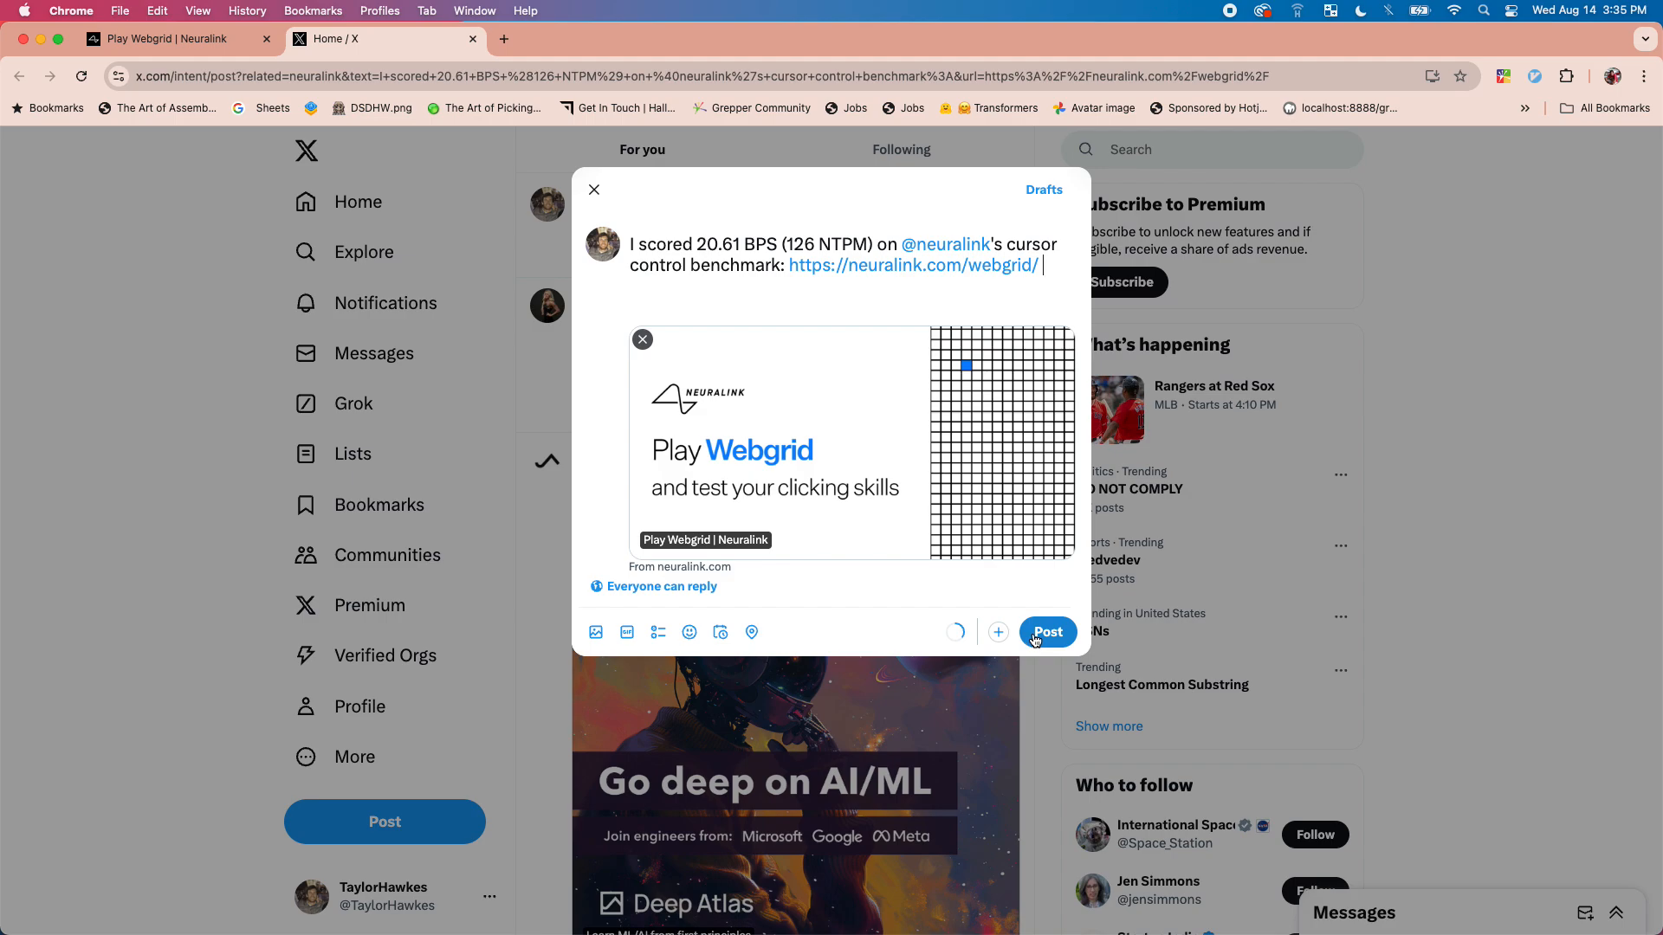
left_click(1047, 632)
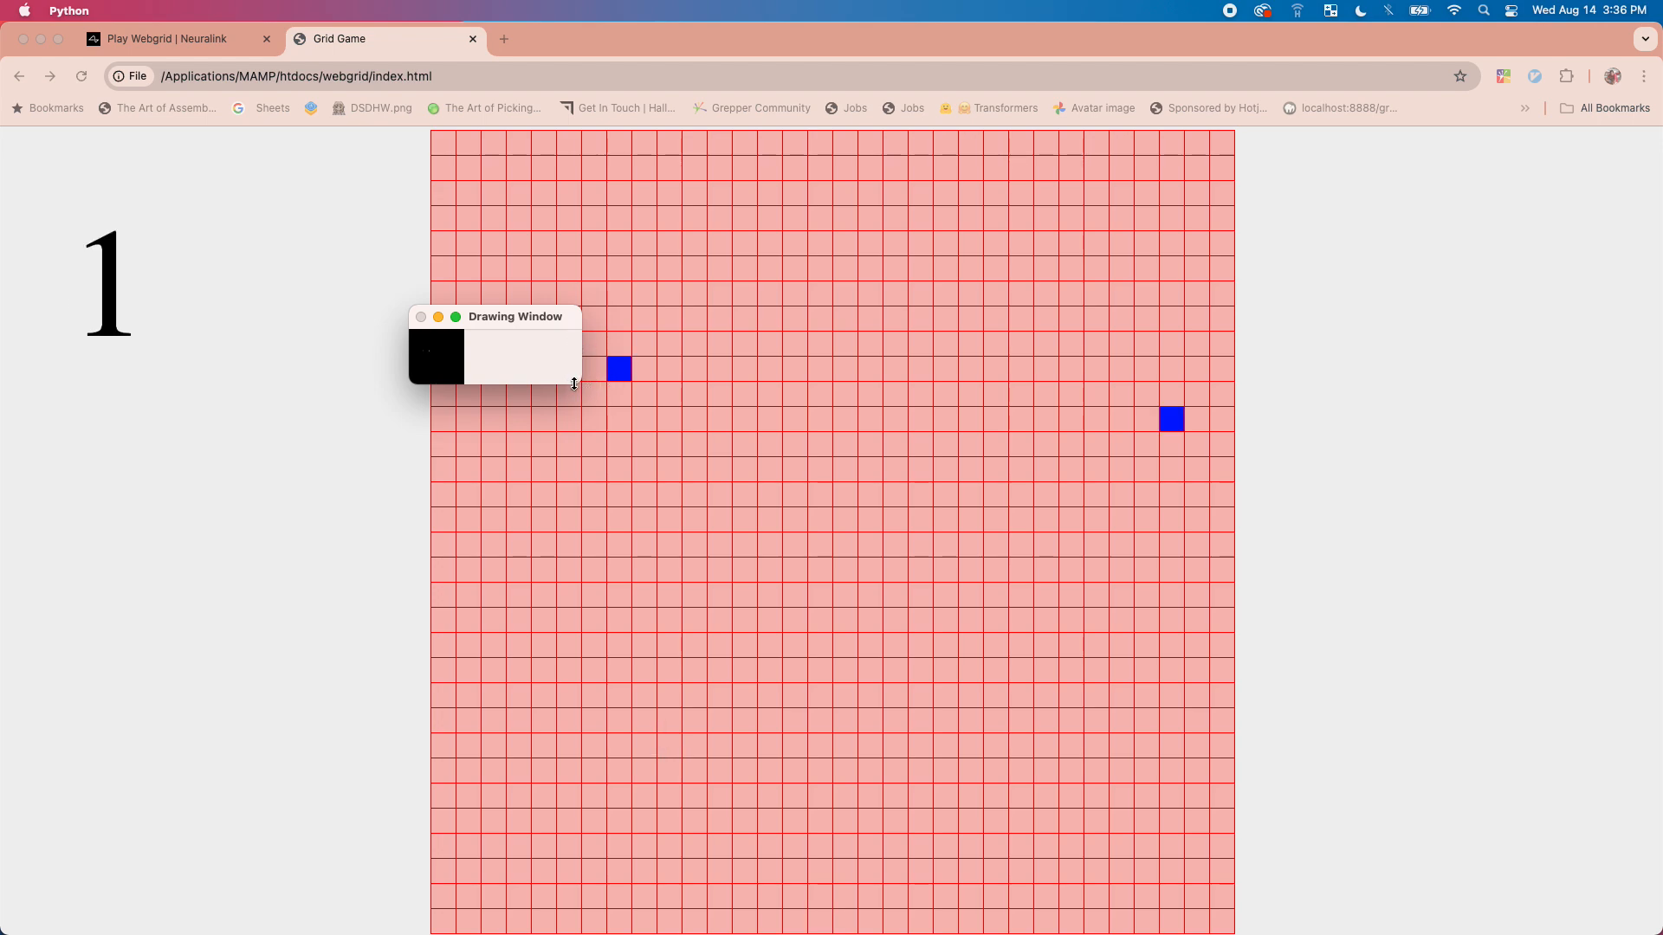
mouse_move(751, 577)
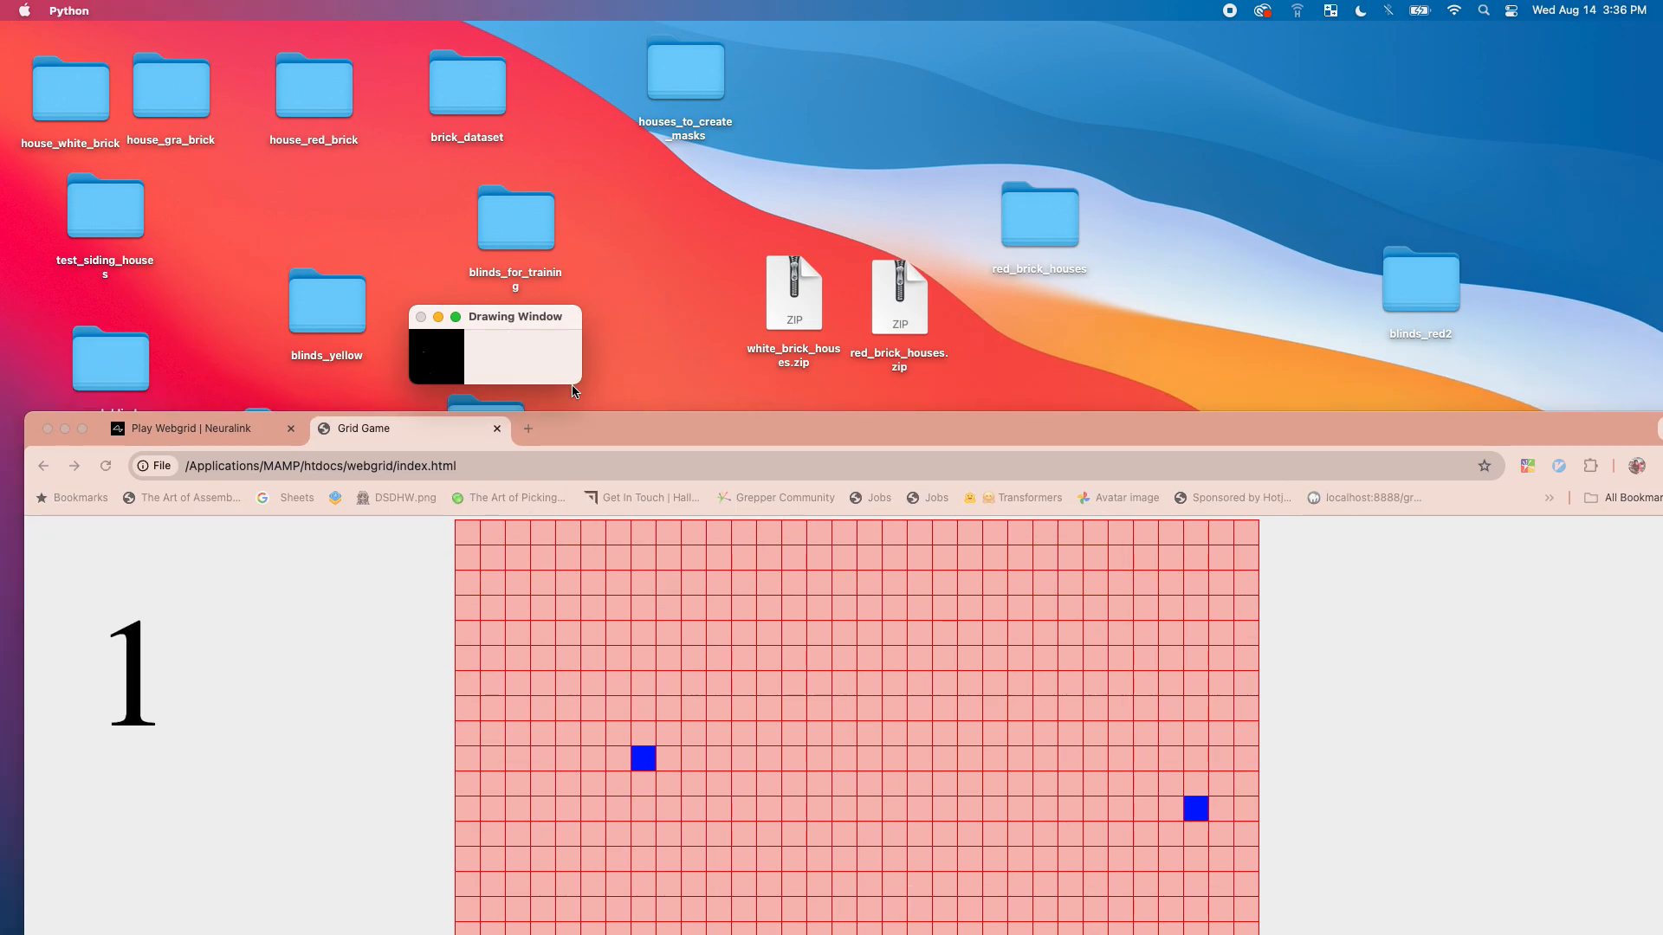
mouse_move(577, 398)
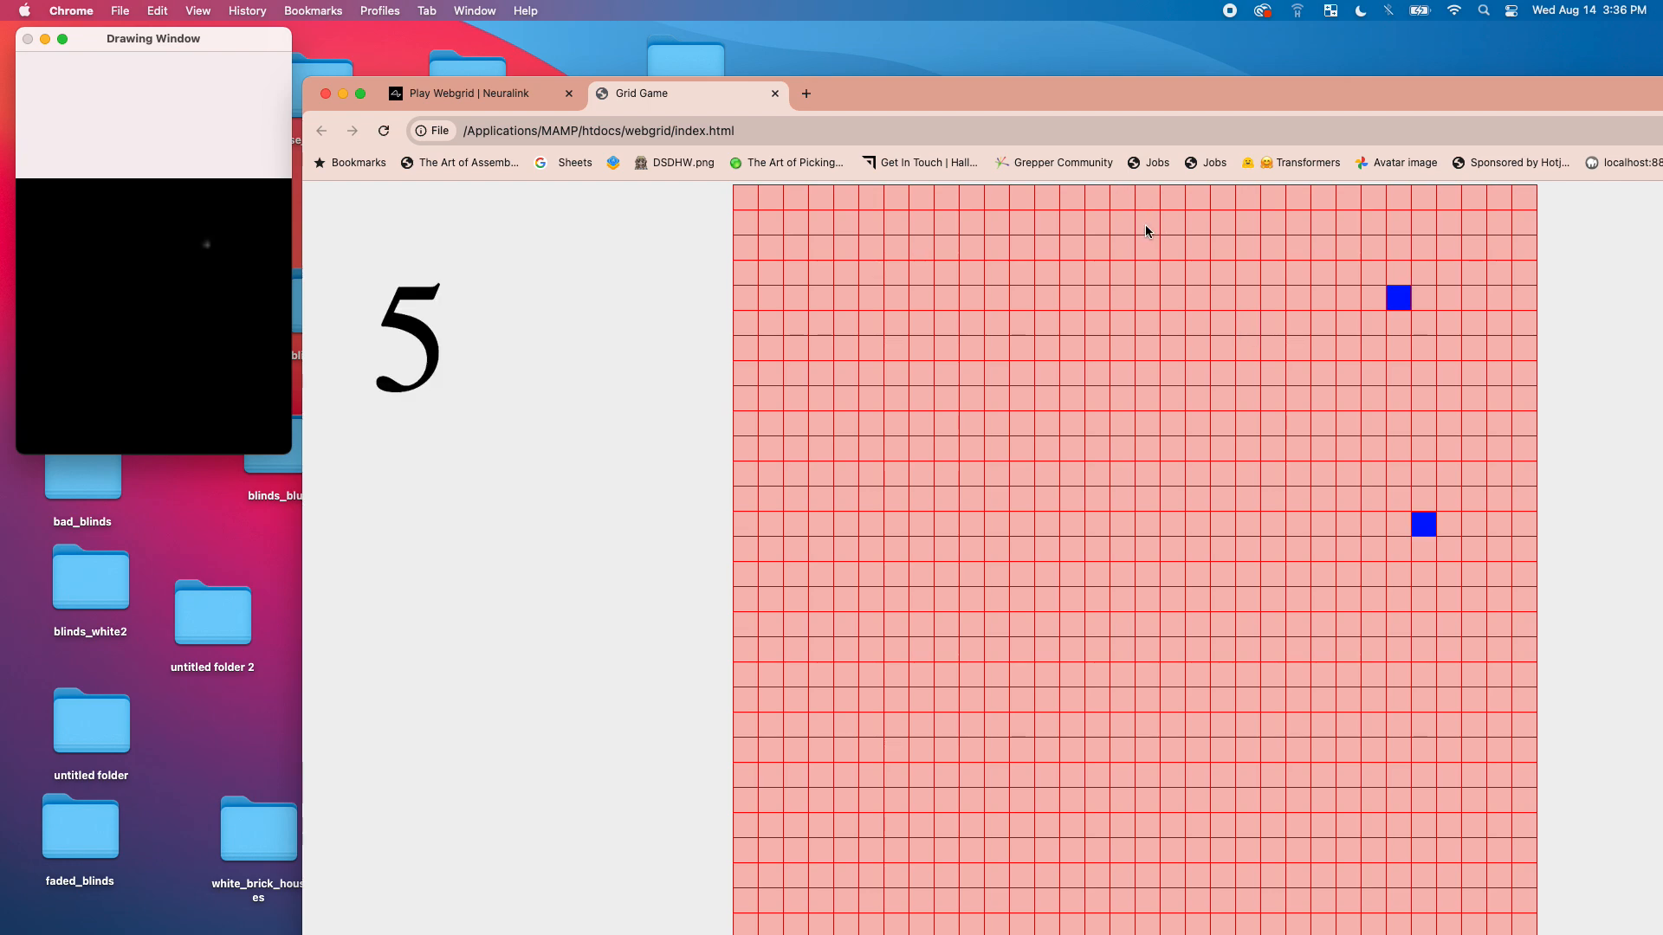
mouse_move(1425, 532)
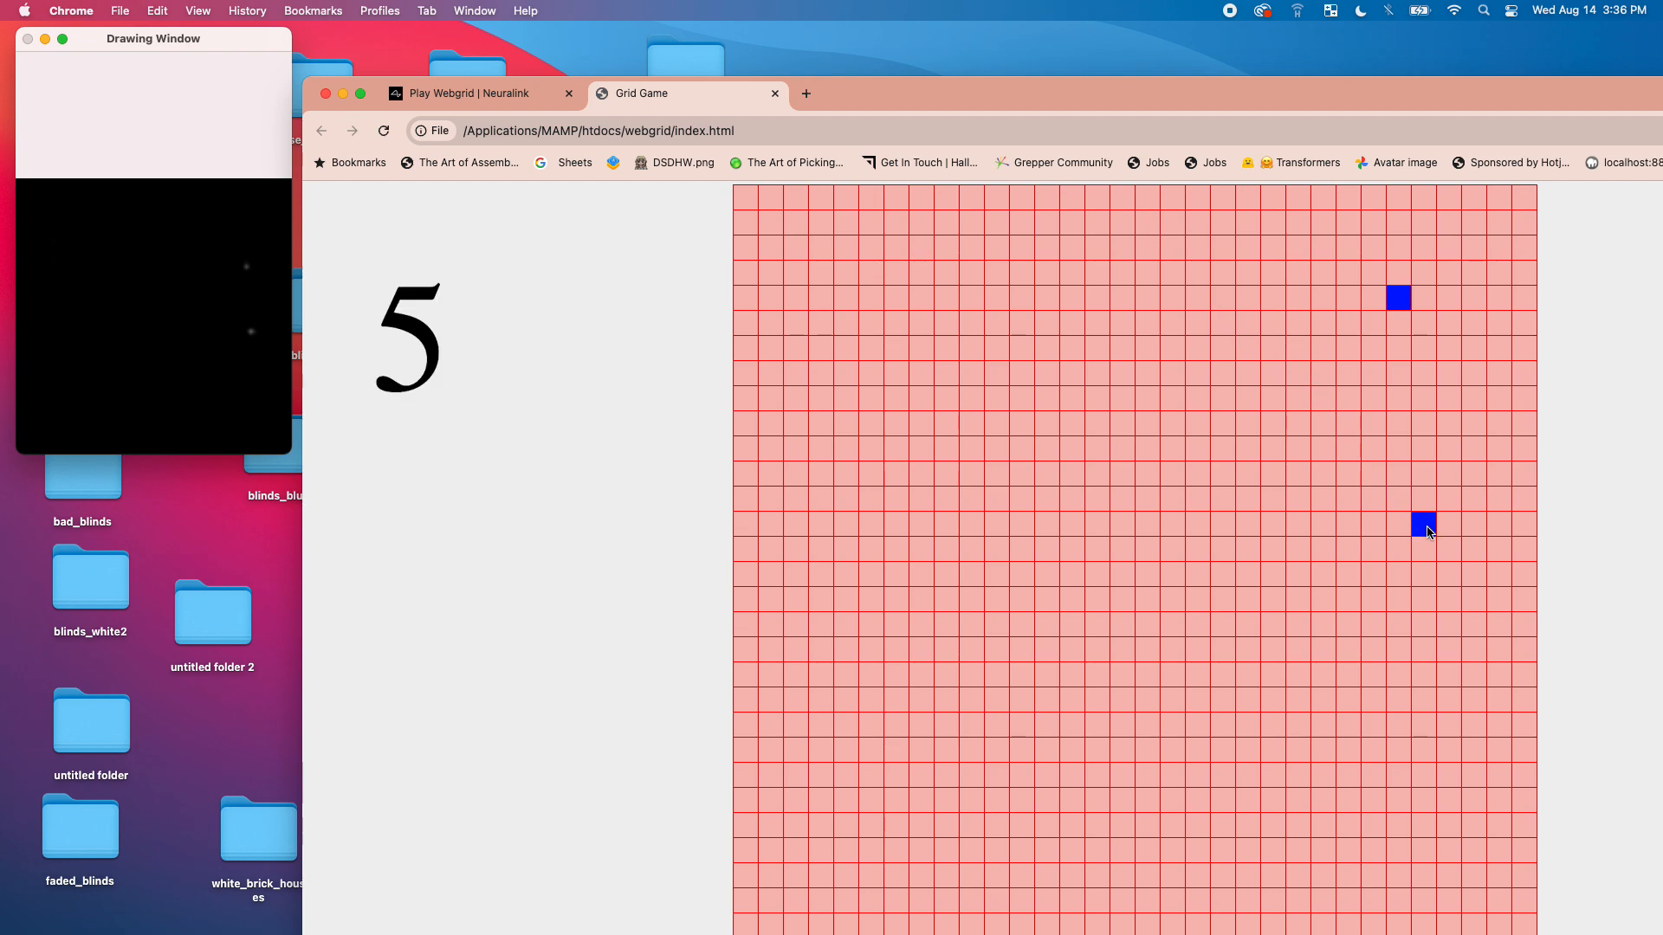
Hit one of the two blue target squares on the local grid
left_click(1422, 524)
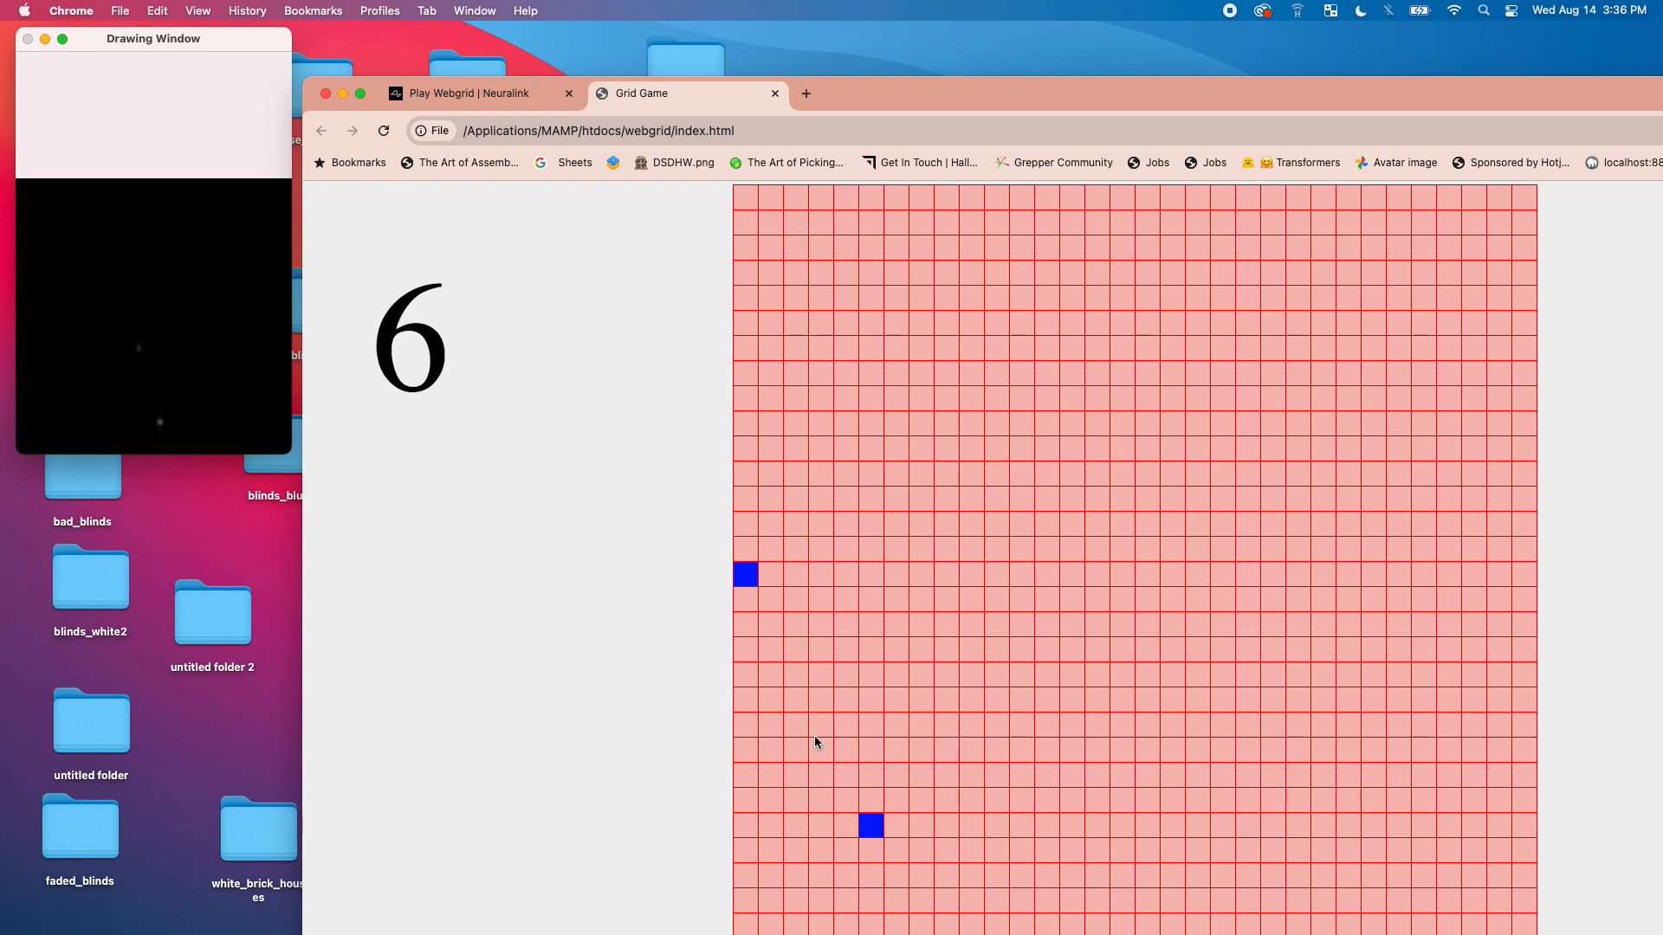
mouse_move(749, 583)
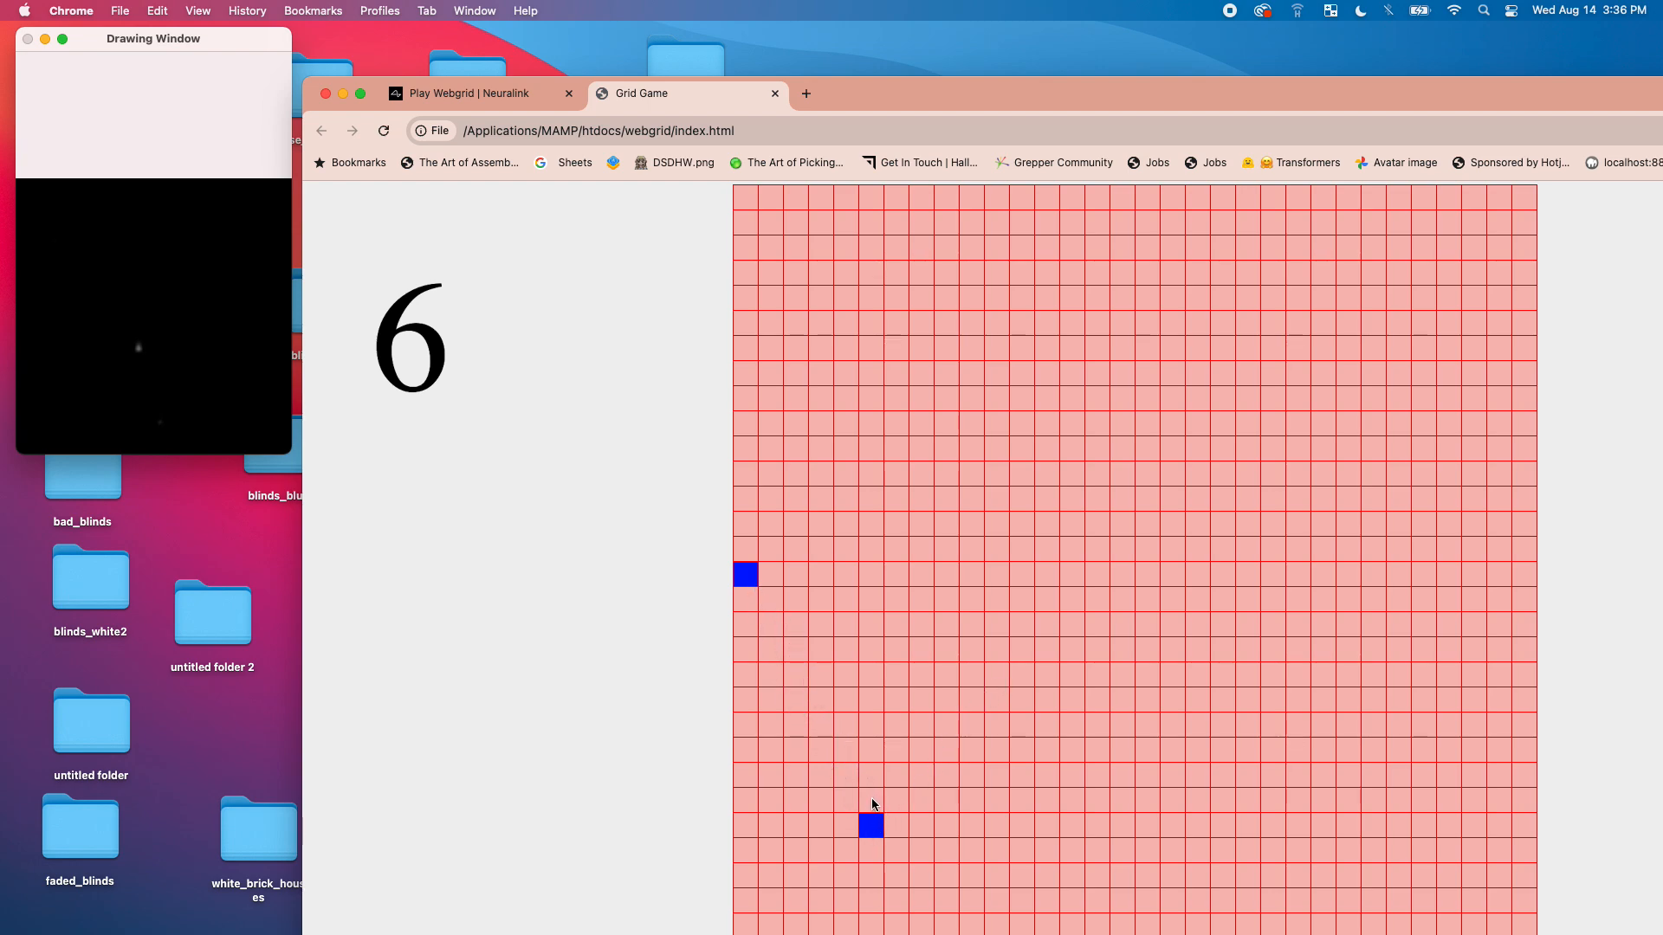
mouse_move(775, 636)
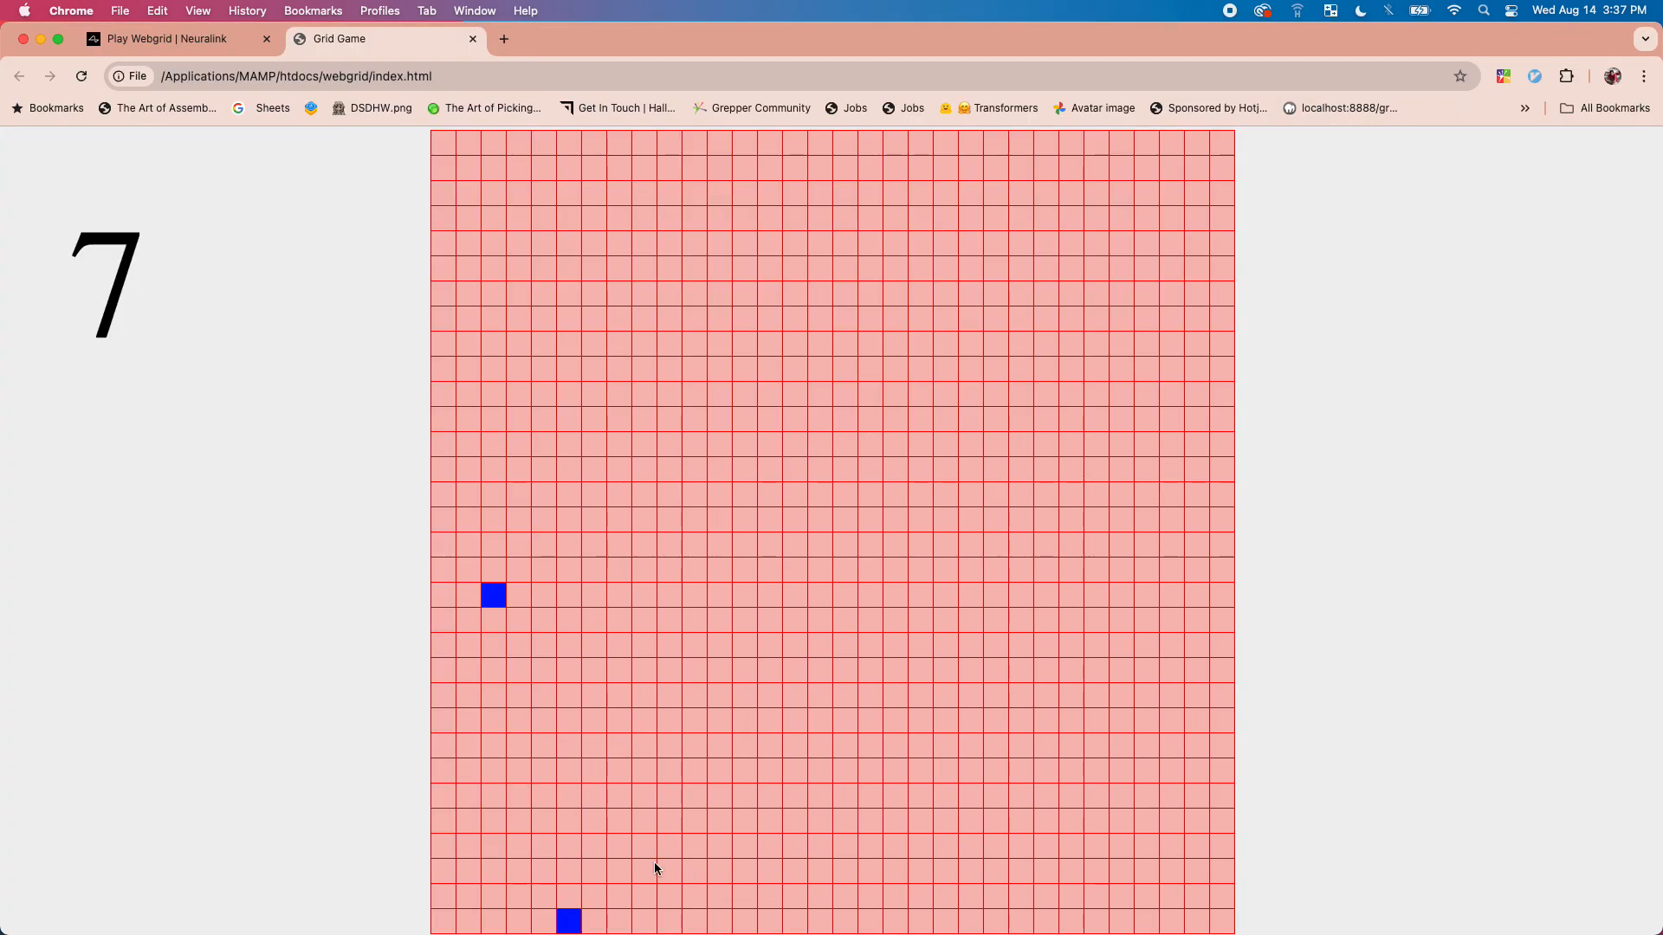
mouse_move(562, 919)
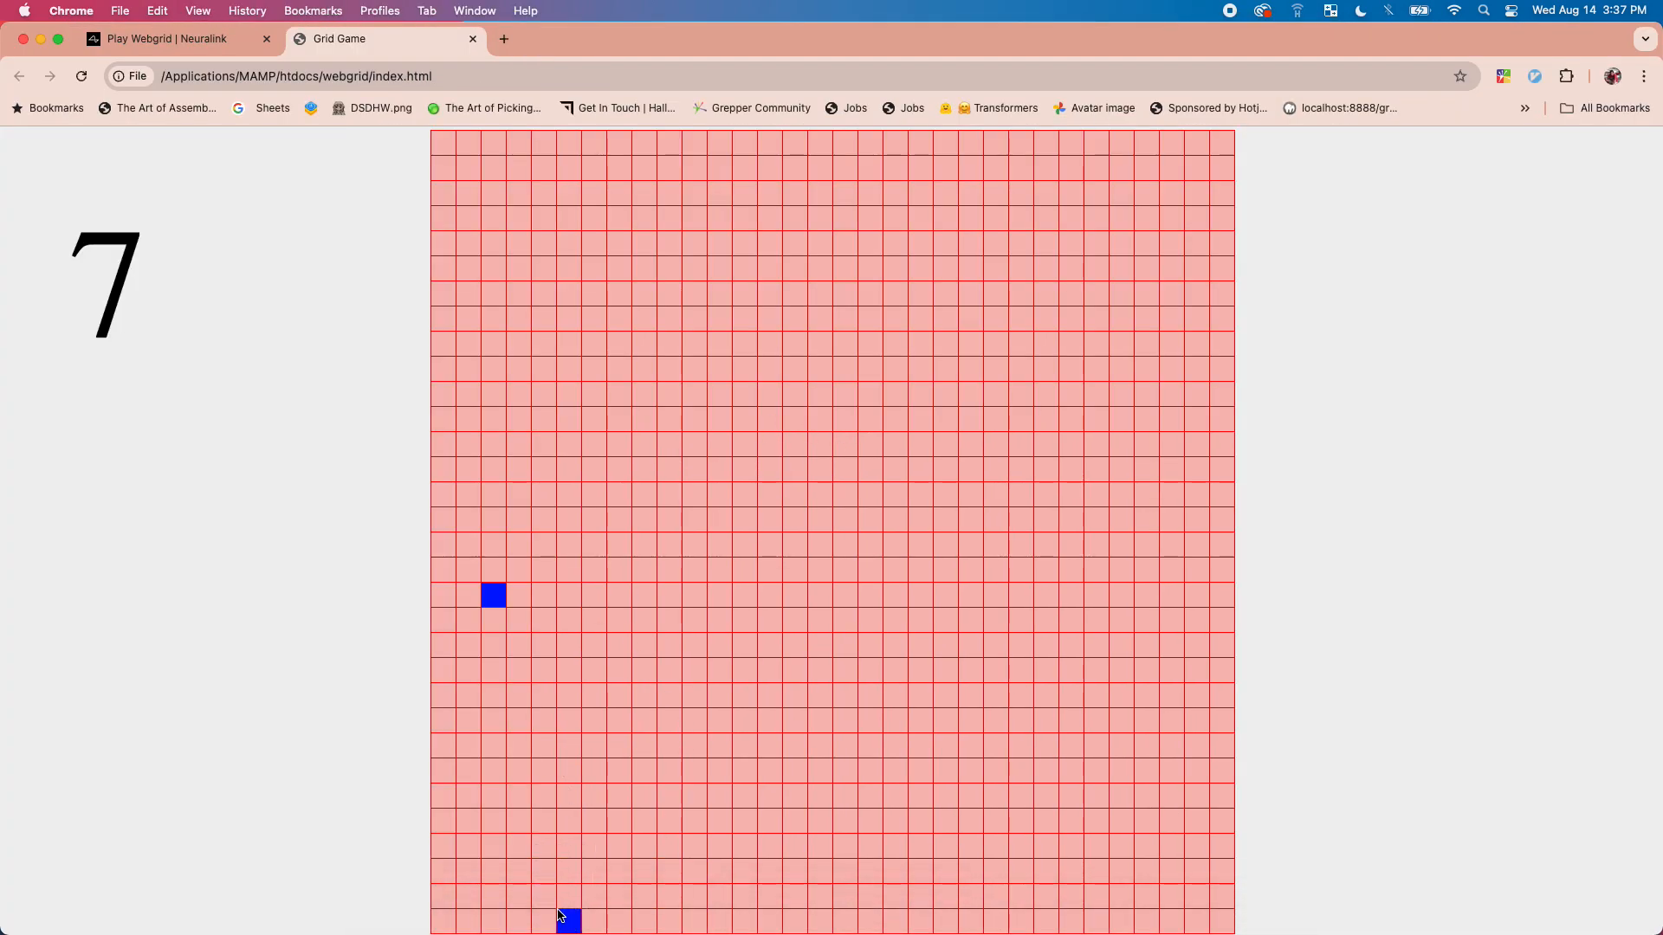
mouse_move(518, 600)
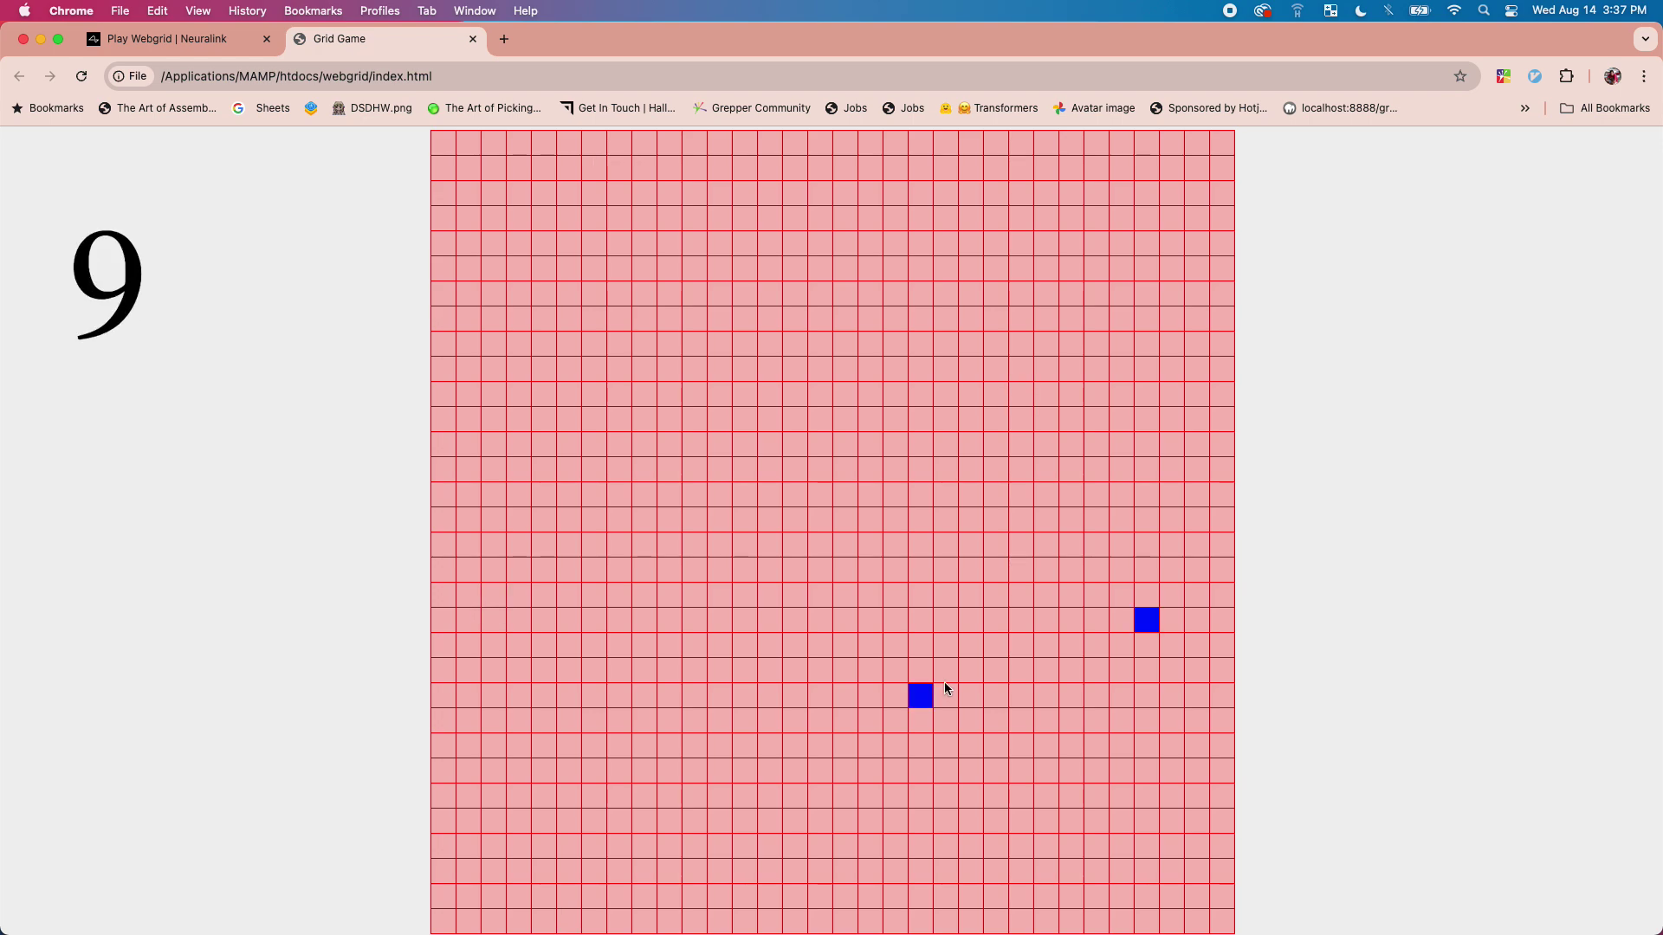
mouse_move(1124, 631)
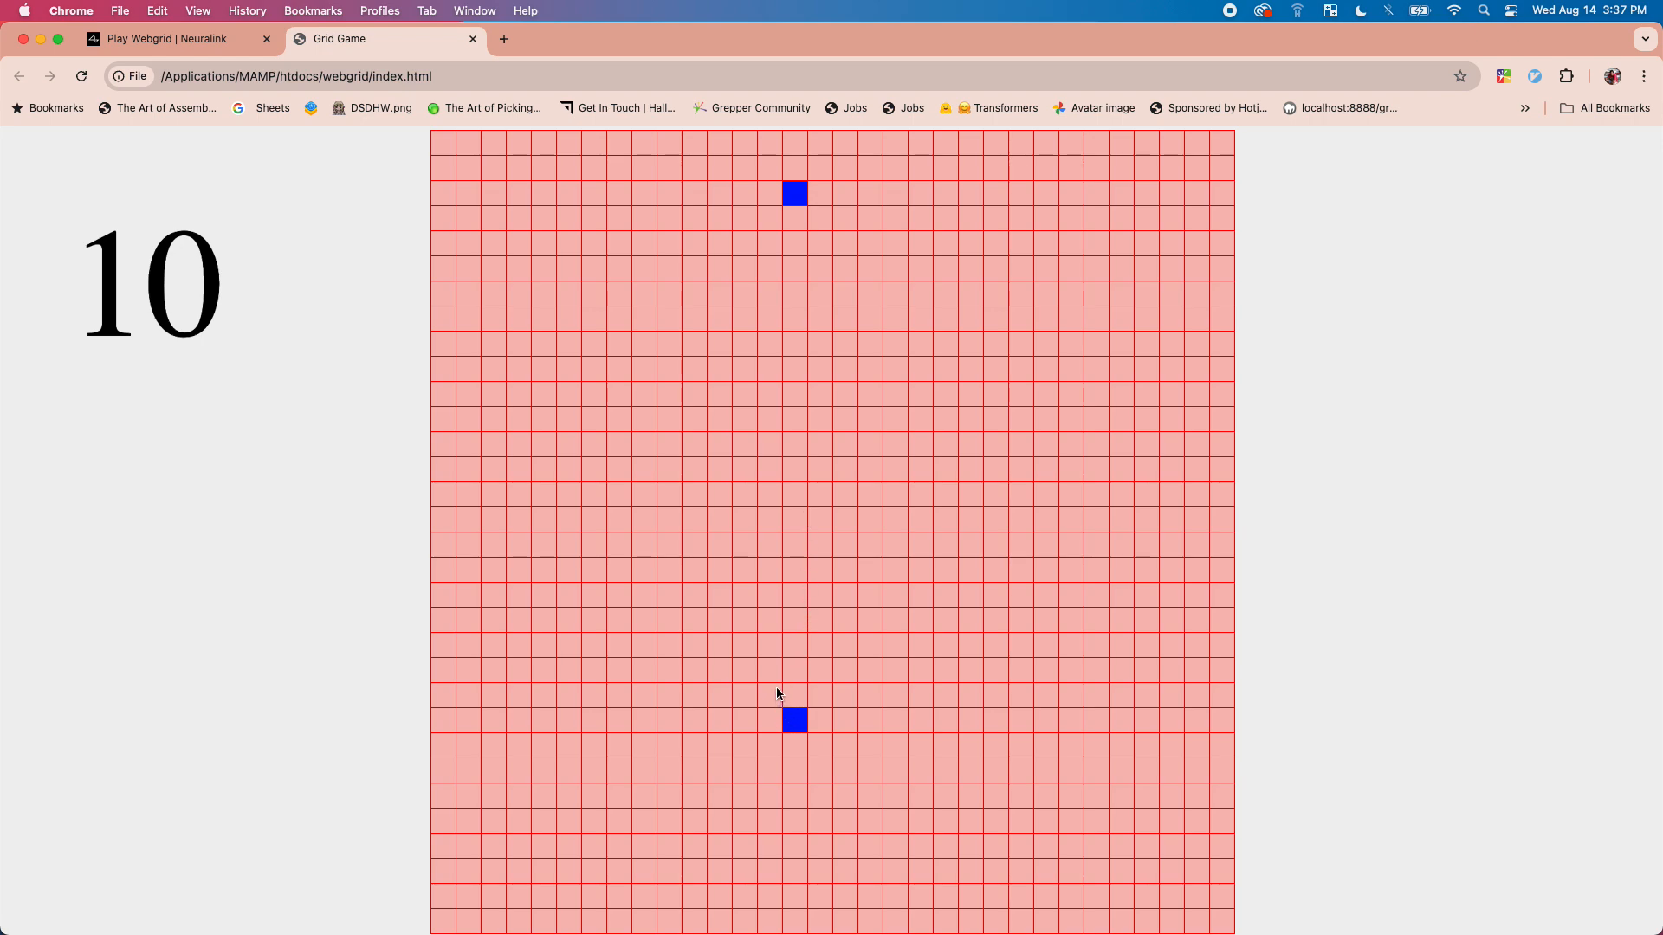
mouse_move(795, 334)
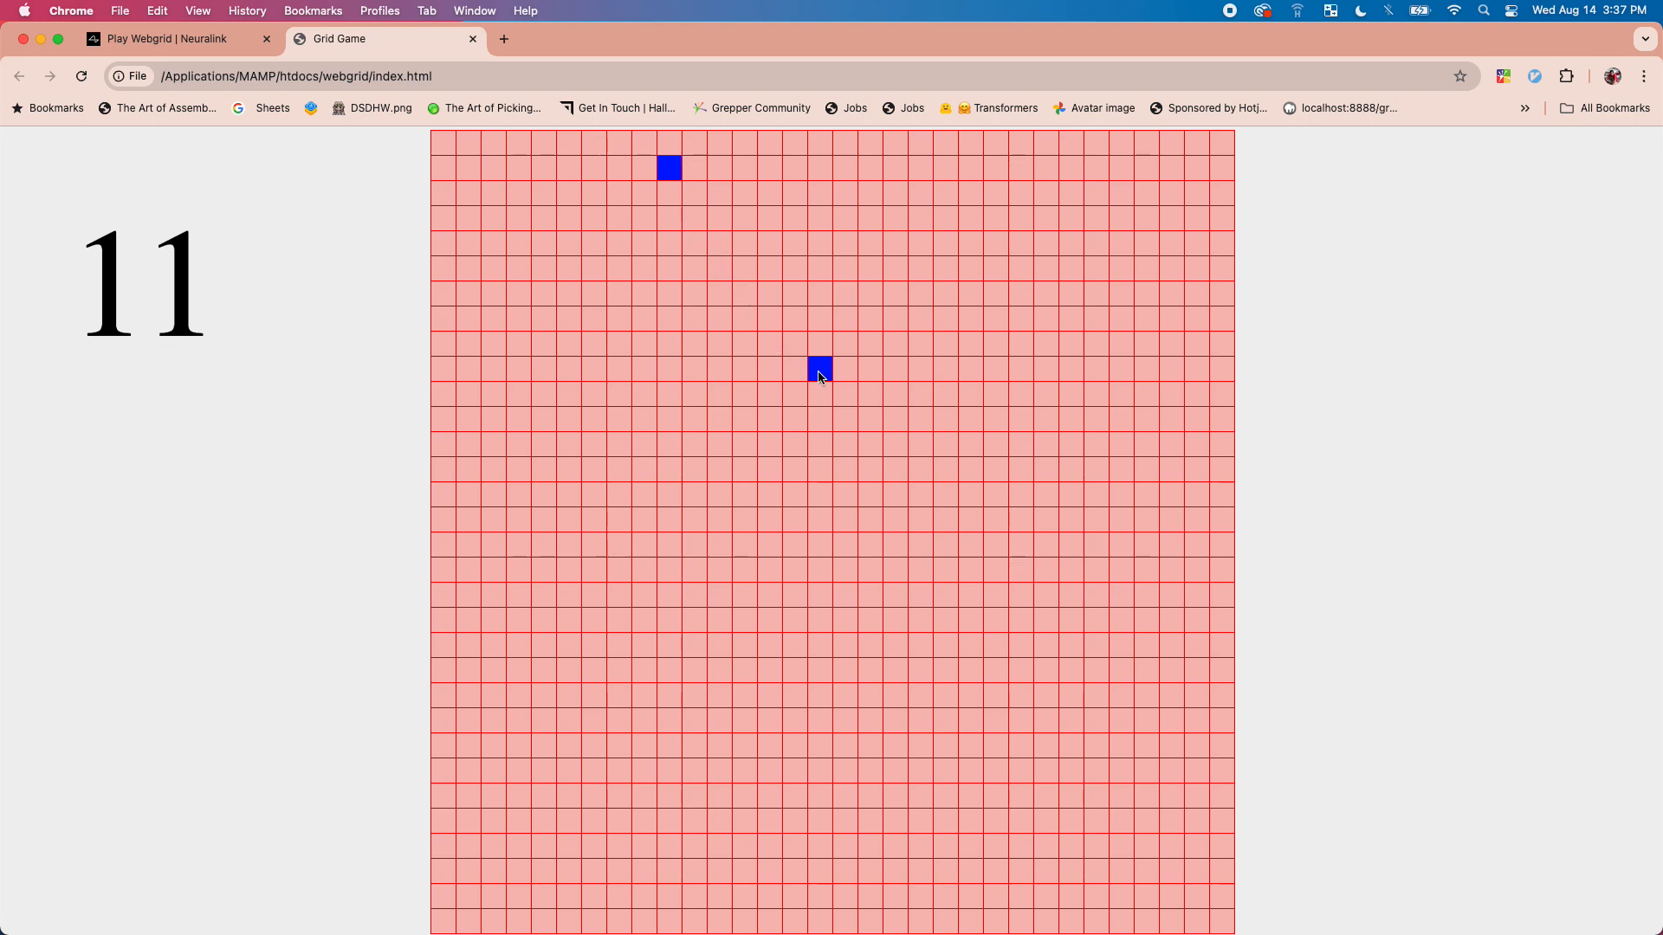
mouse_move(672, 180)
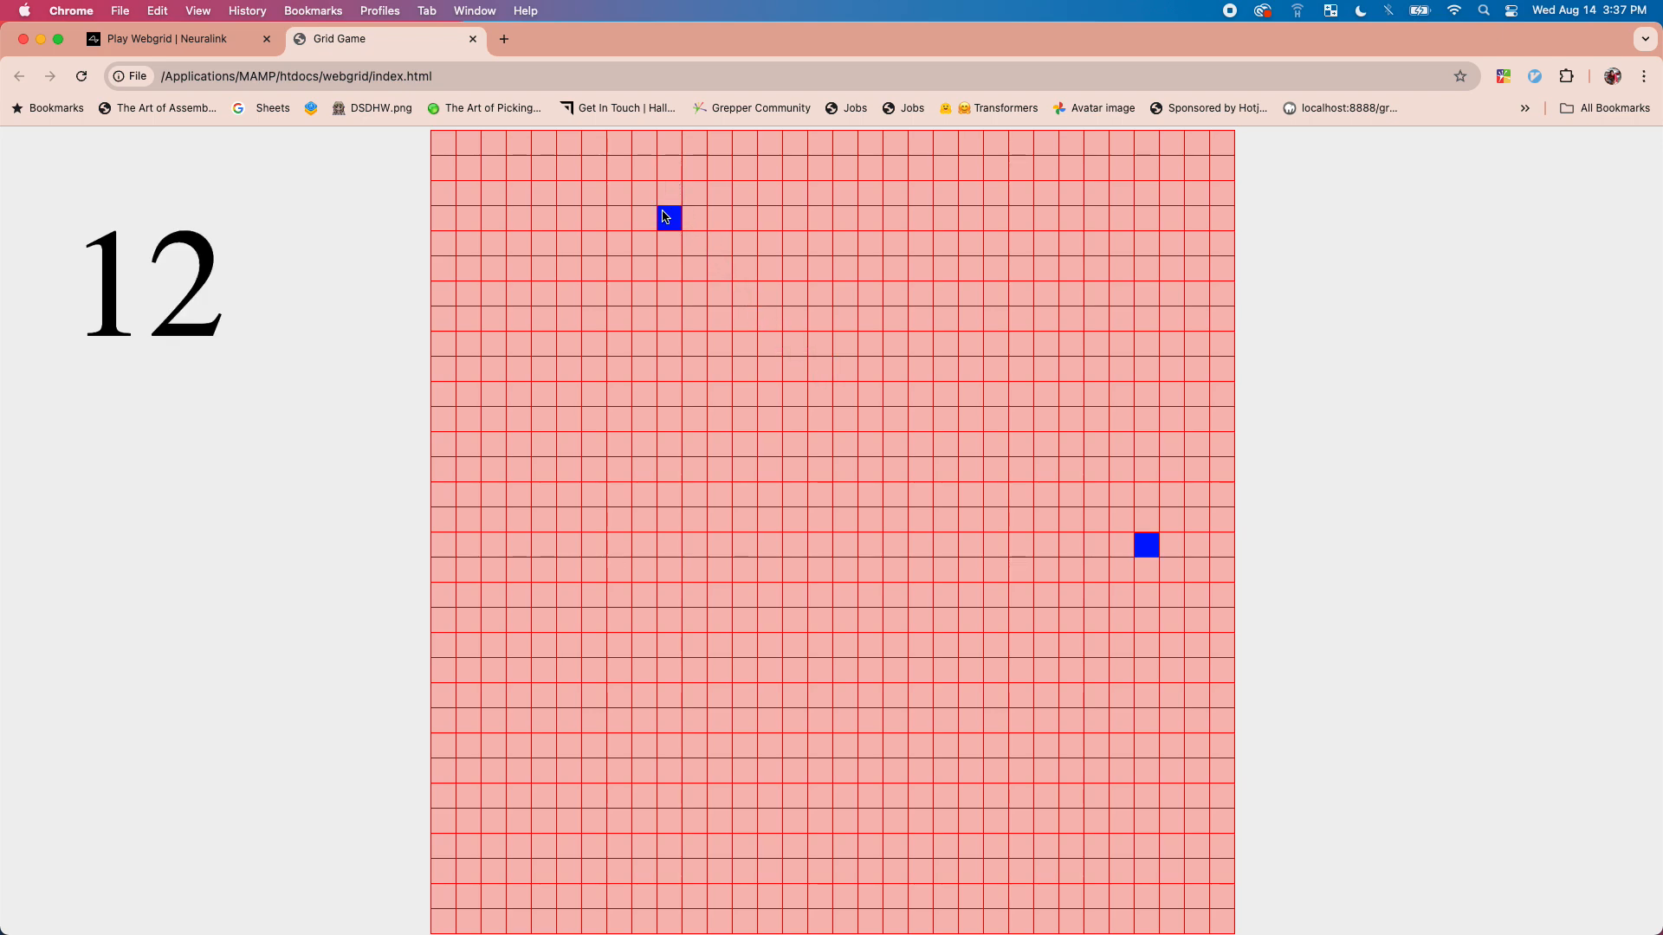
mouse_move(938, 408)
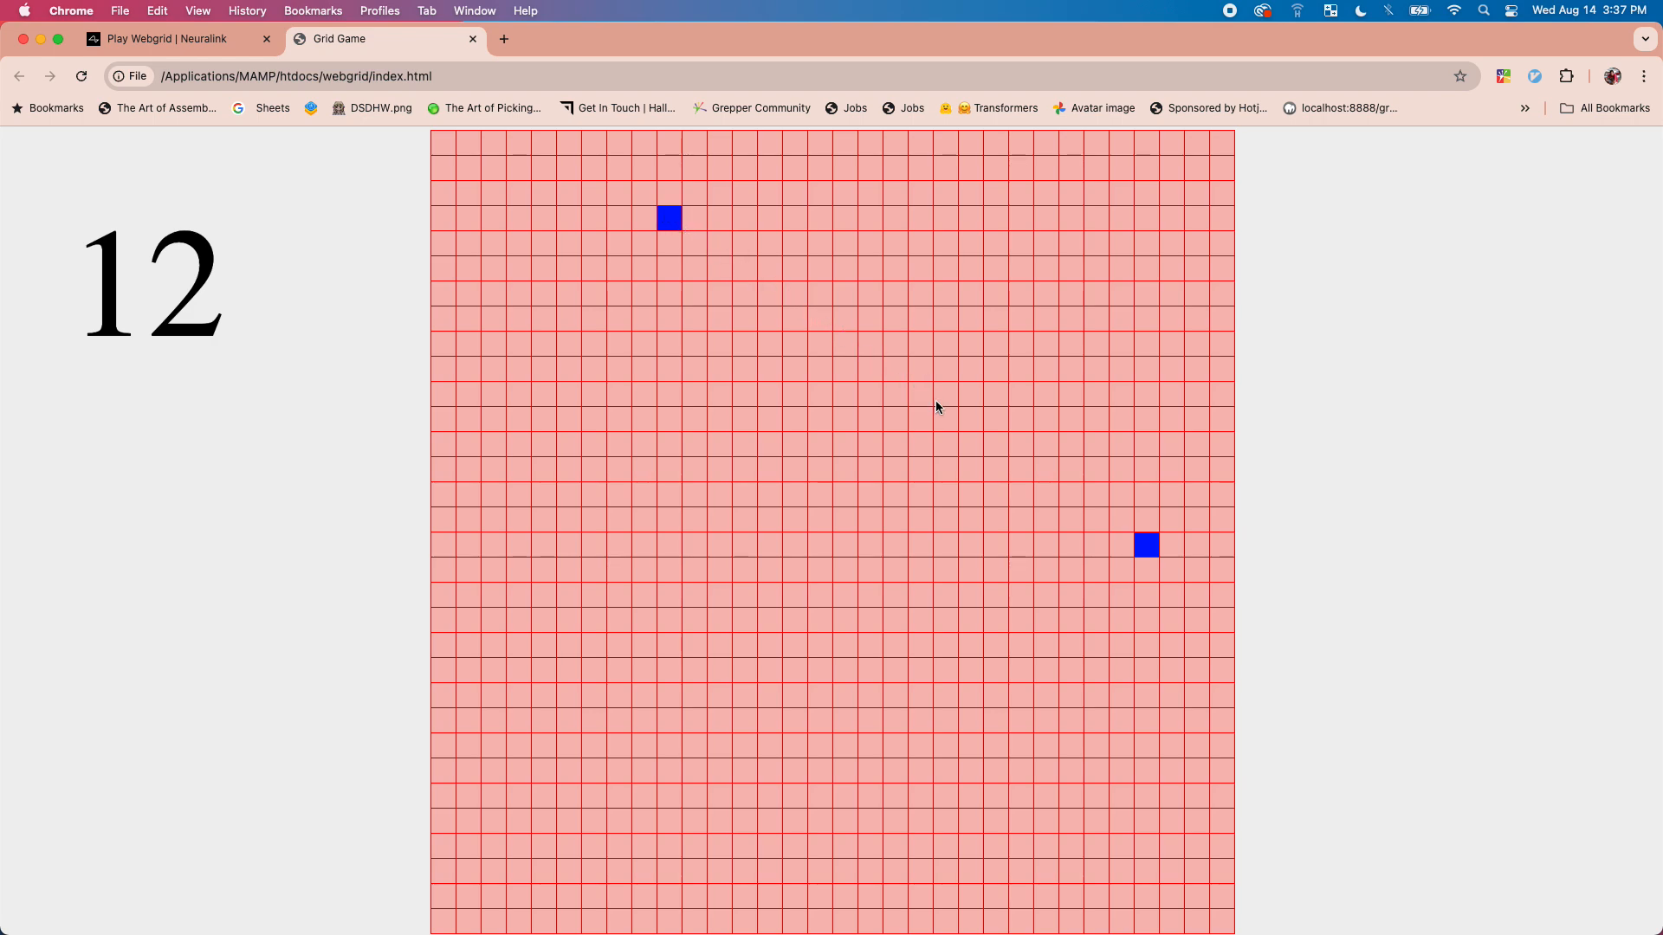
mouse_move(1093, 522)
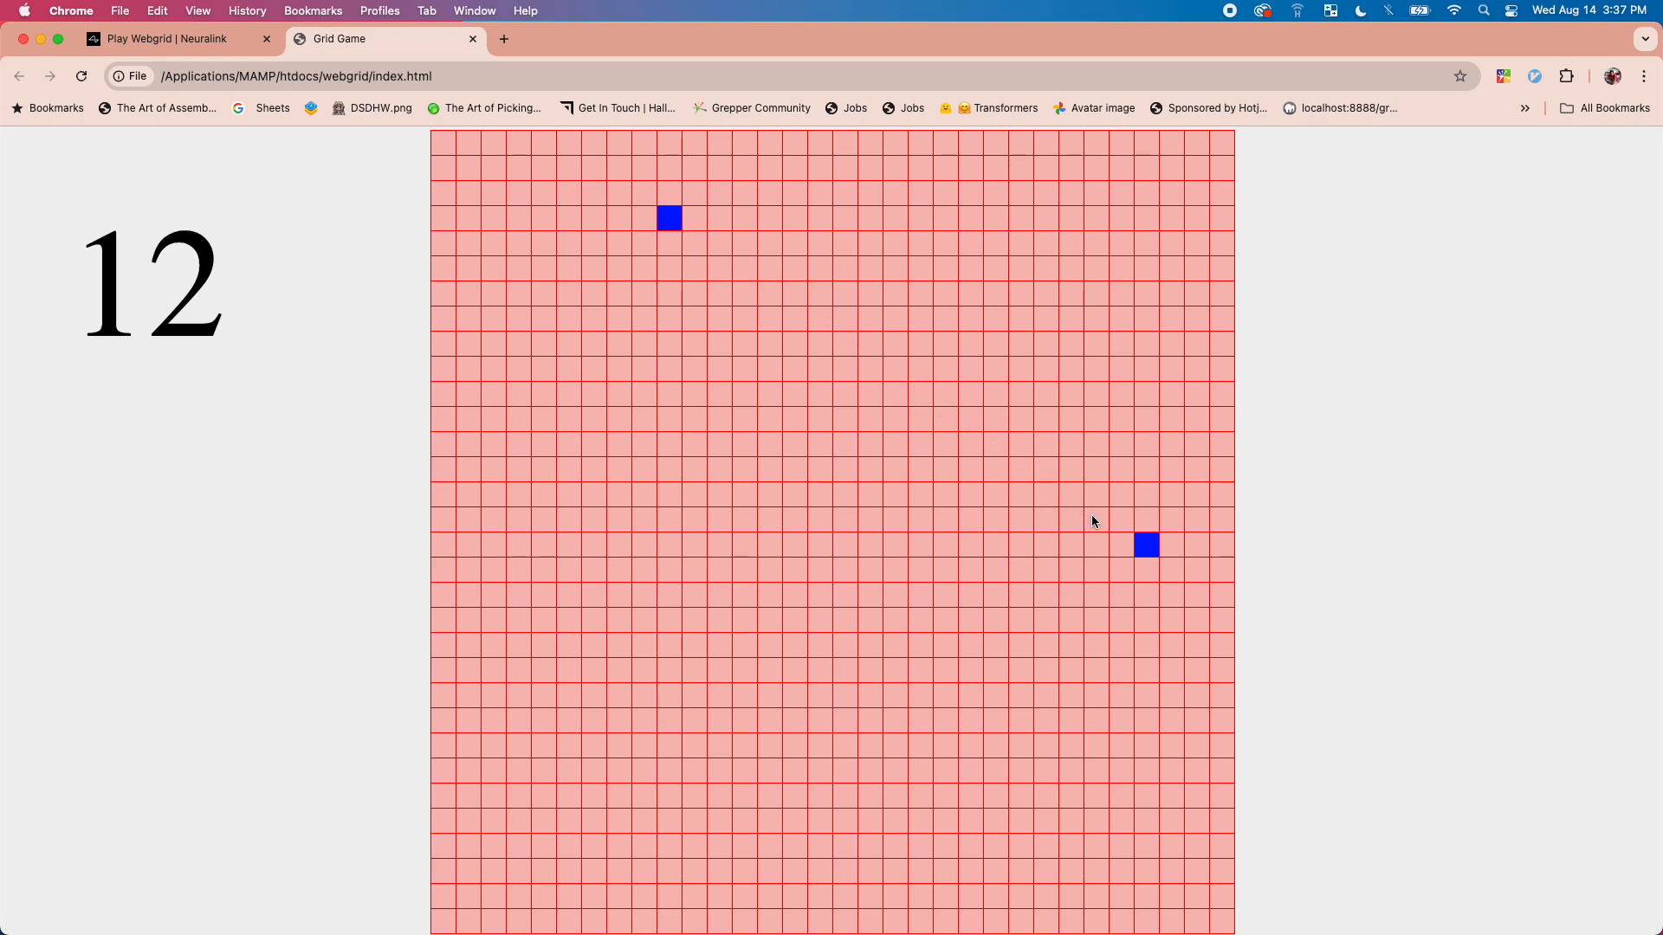
mouse_move(1135, 552)
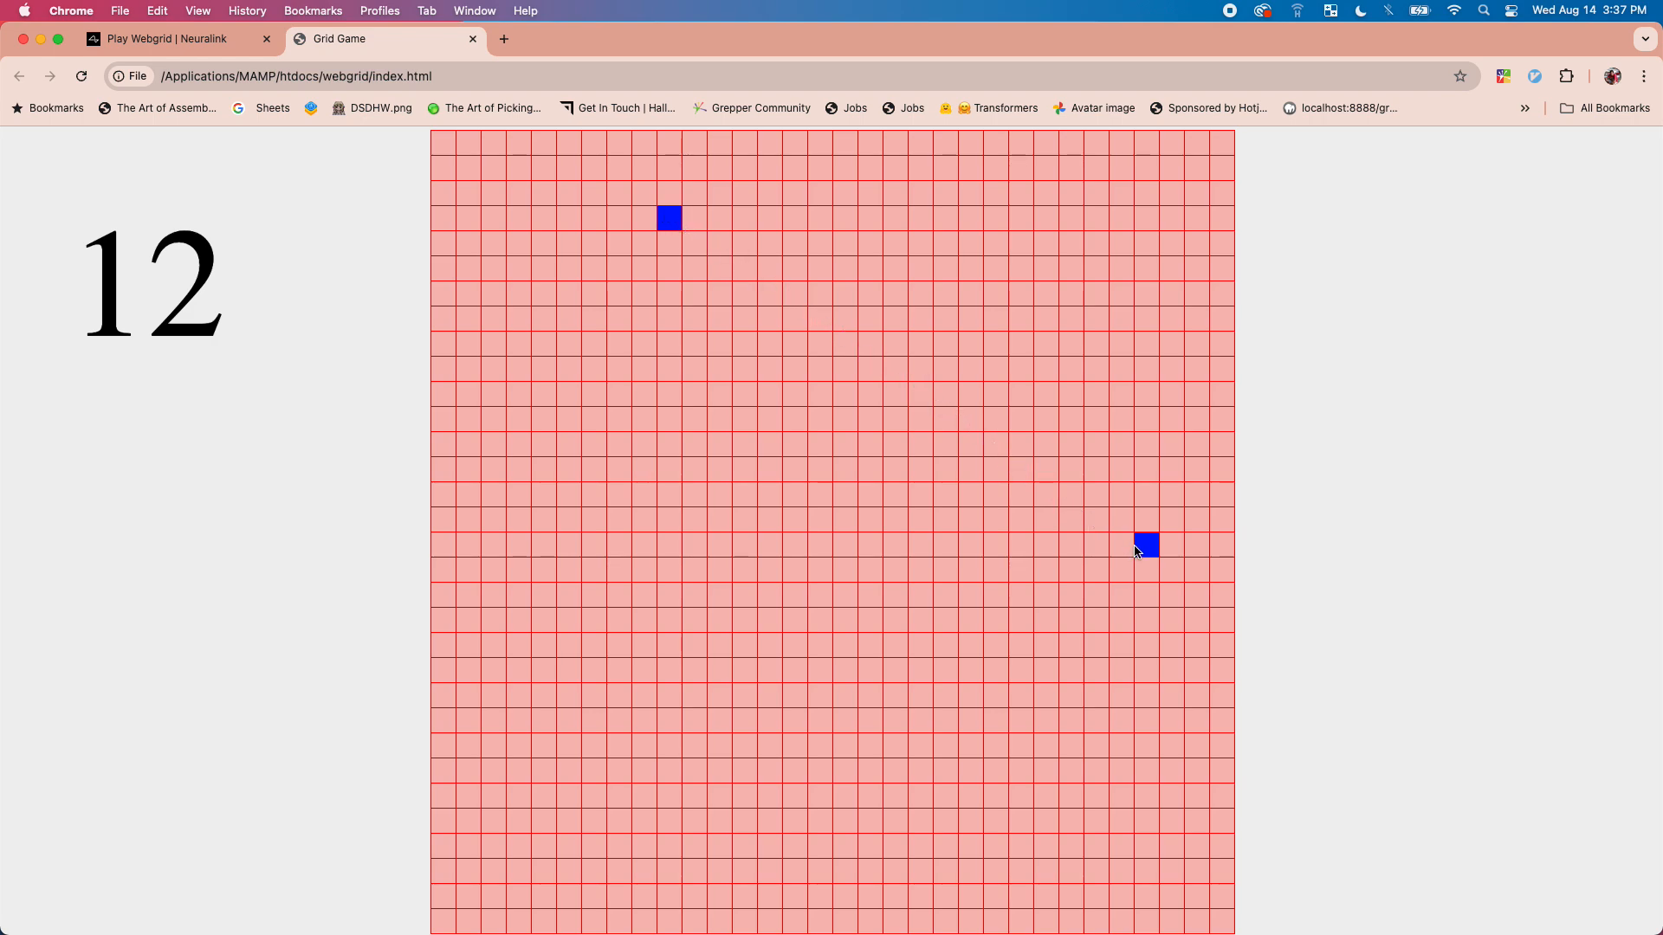
mouse_move(834, 377)
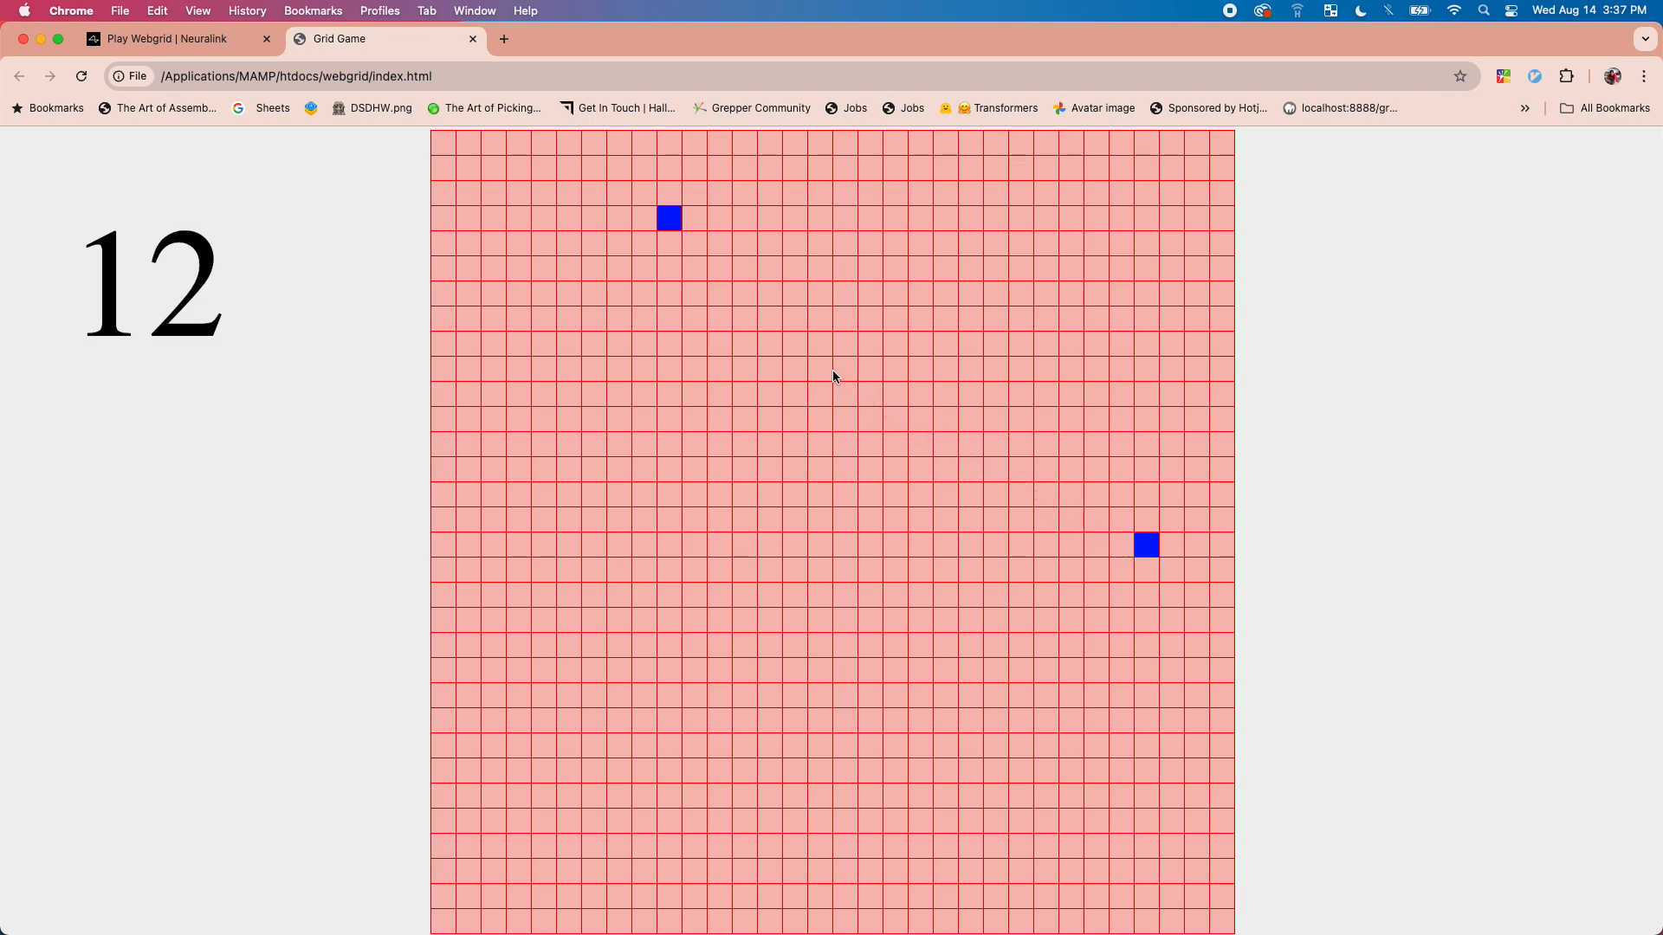
mouse_move(1076, 512)
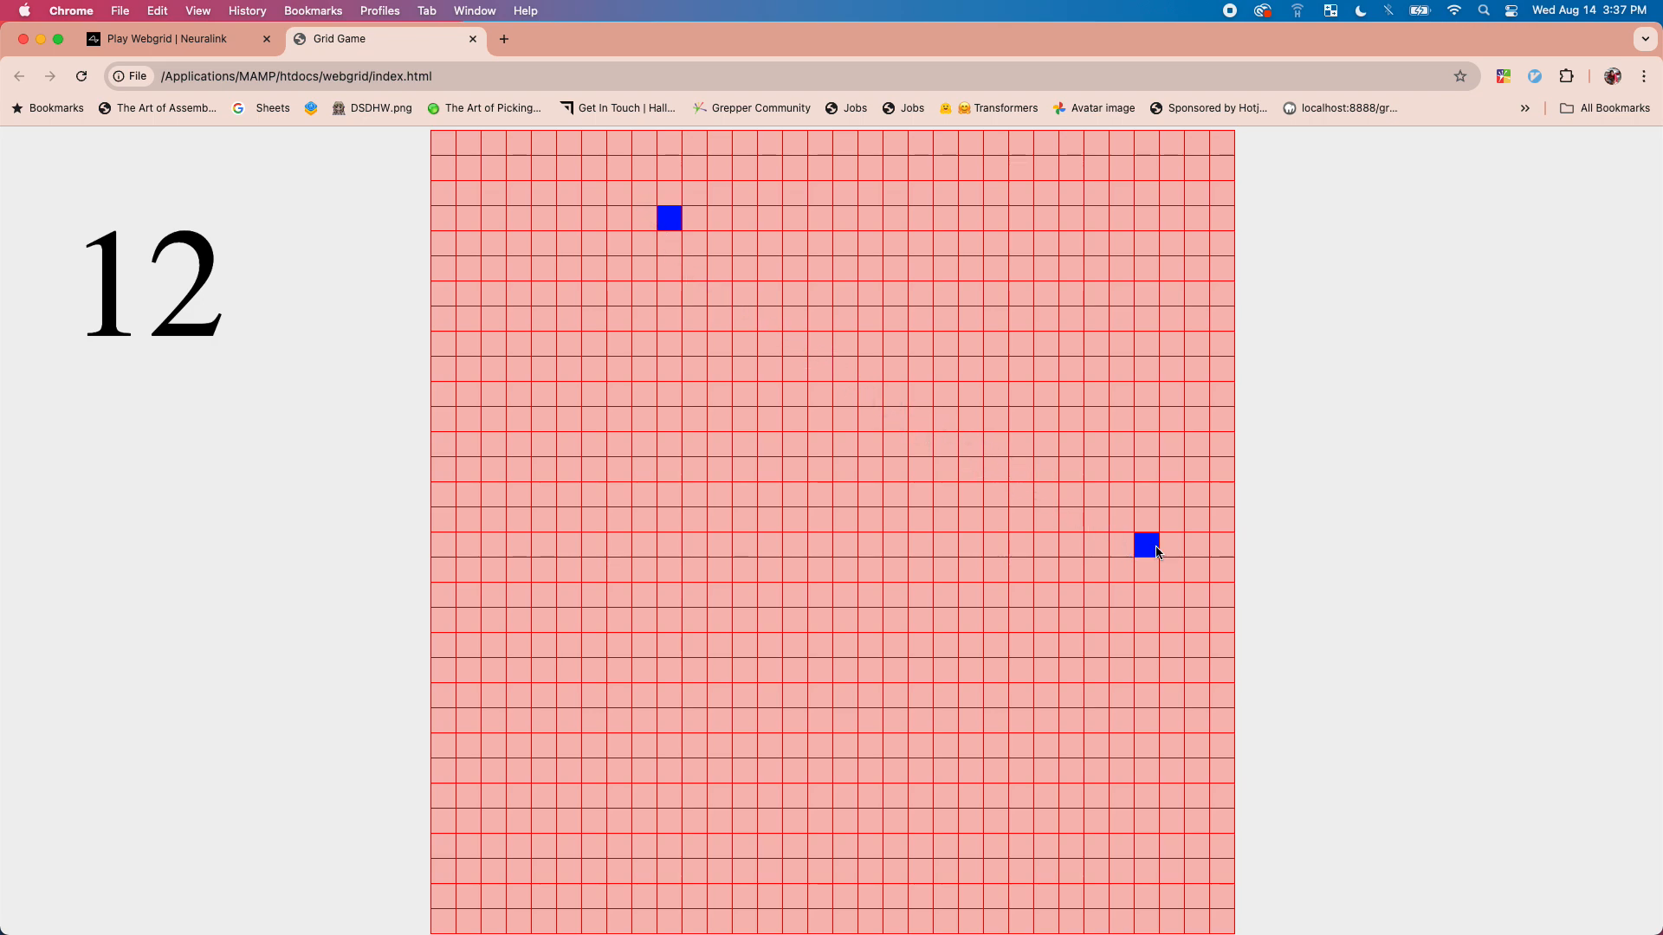
mouse_move(630, 194)
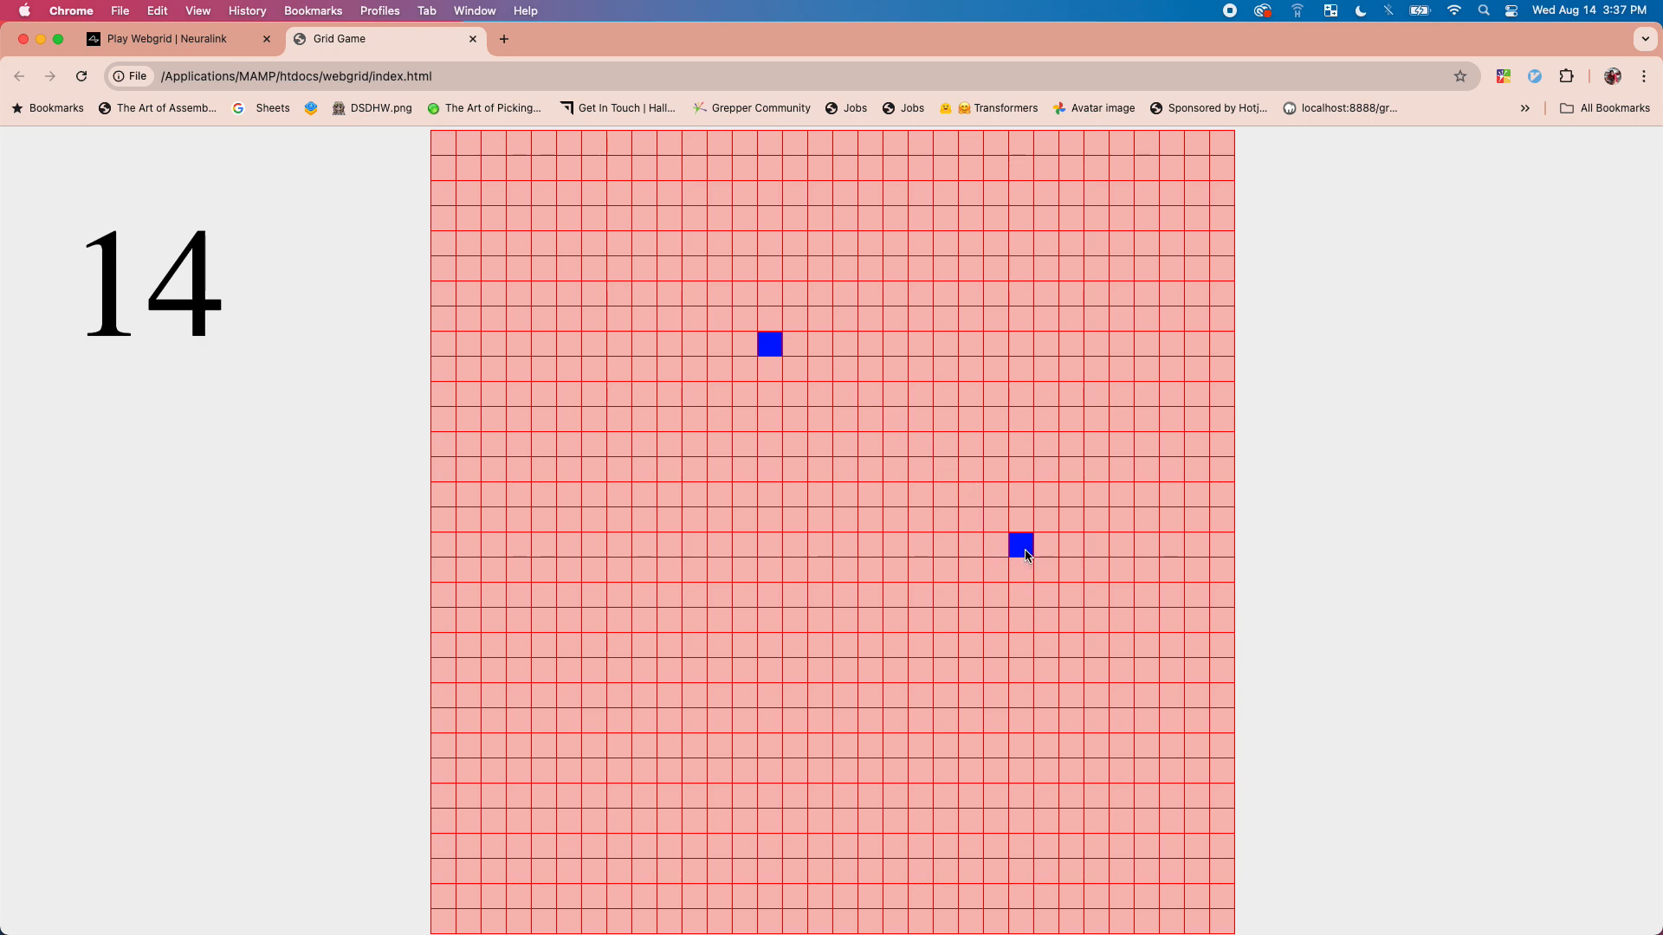
mouse_move(1026, 561)
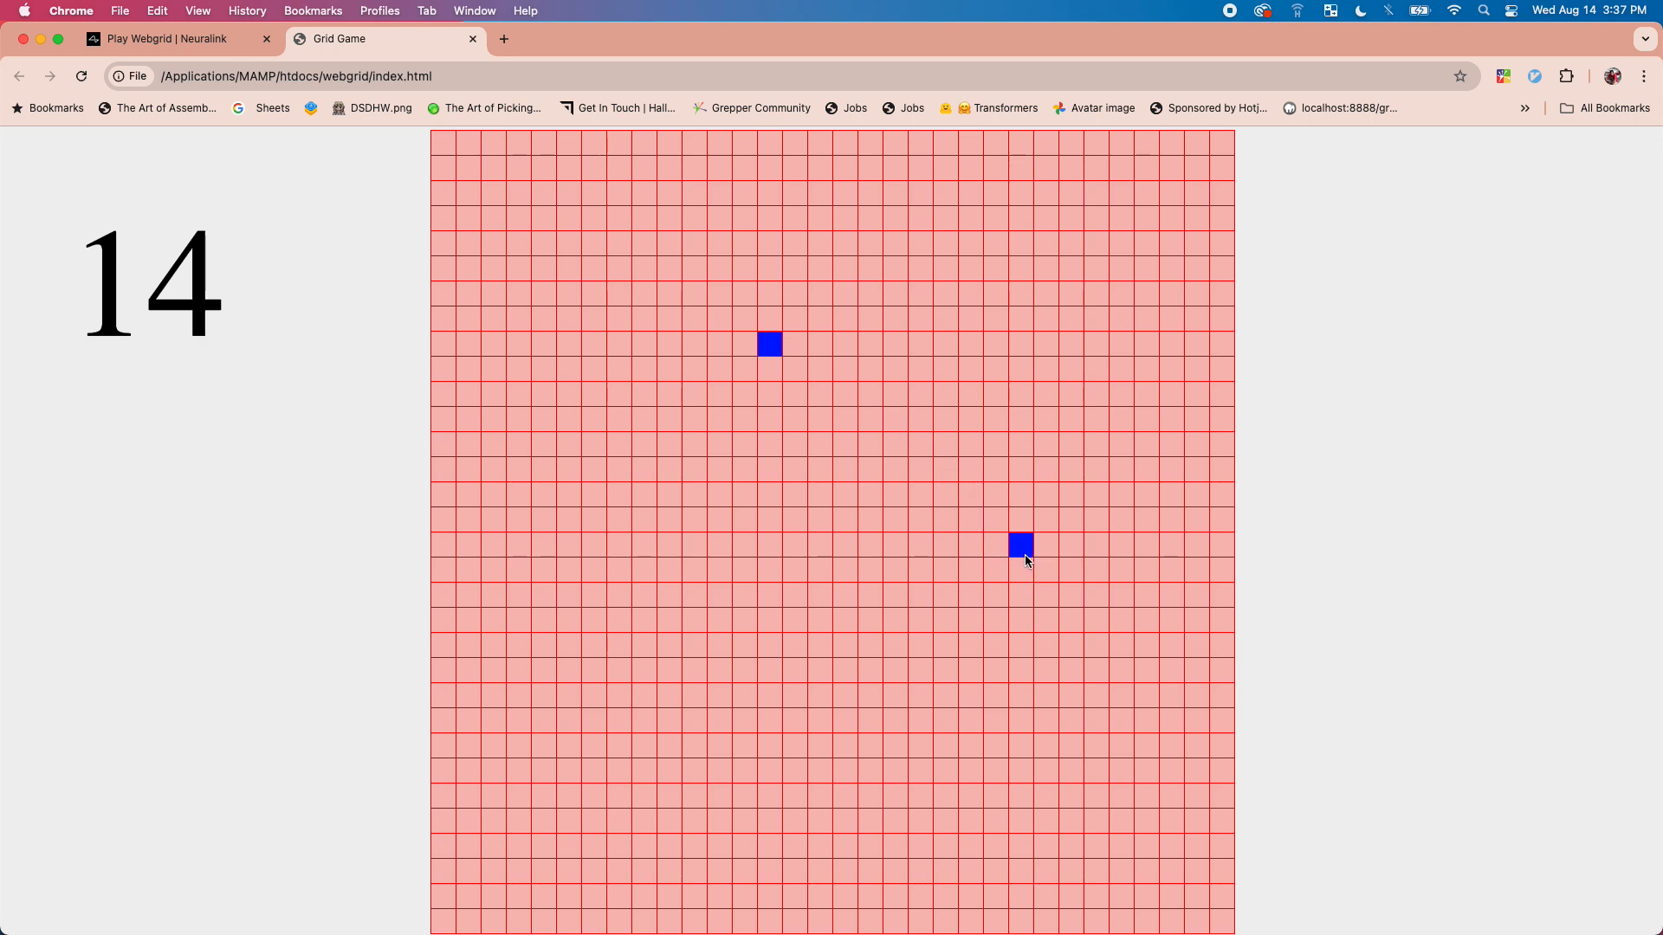
mouse_move(772, 346)
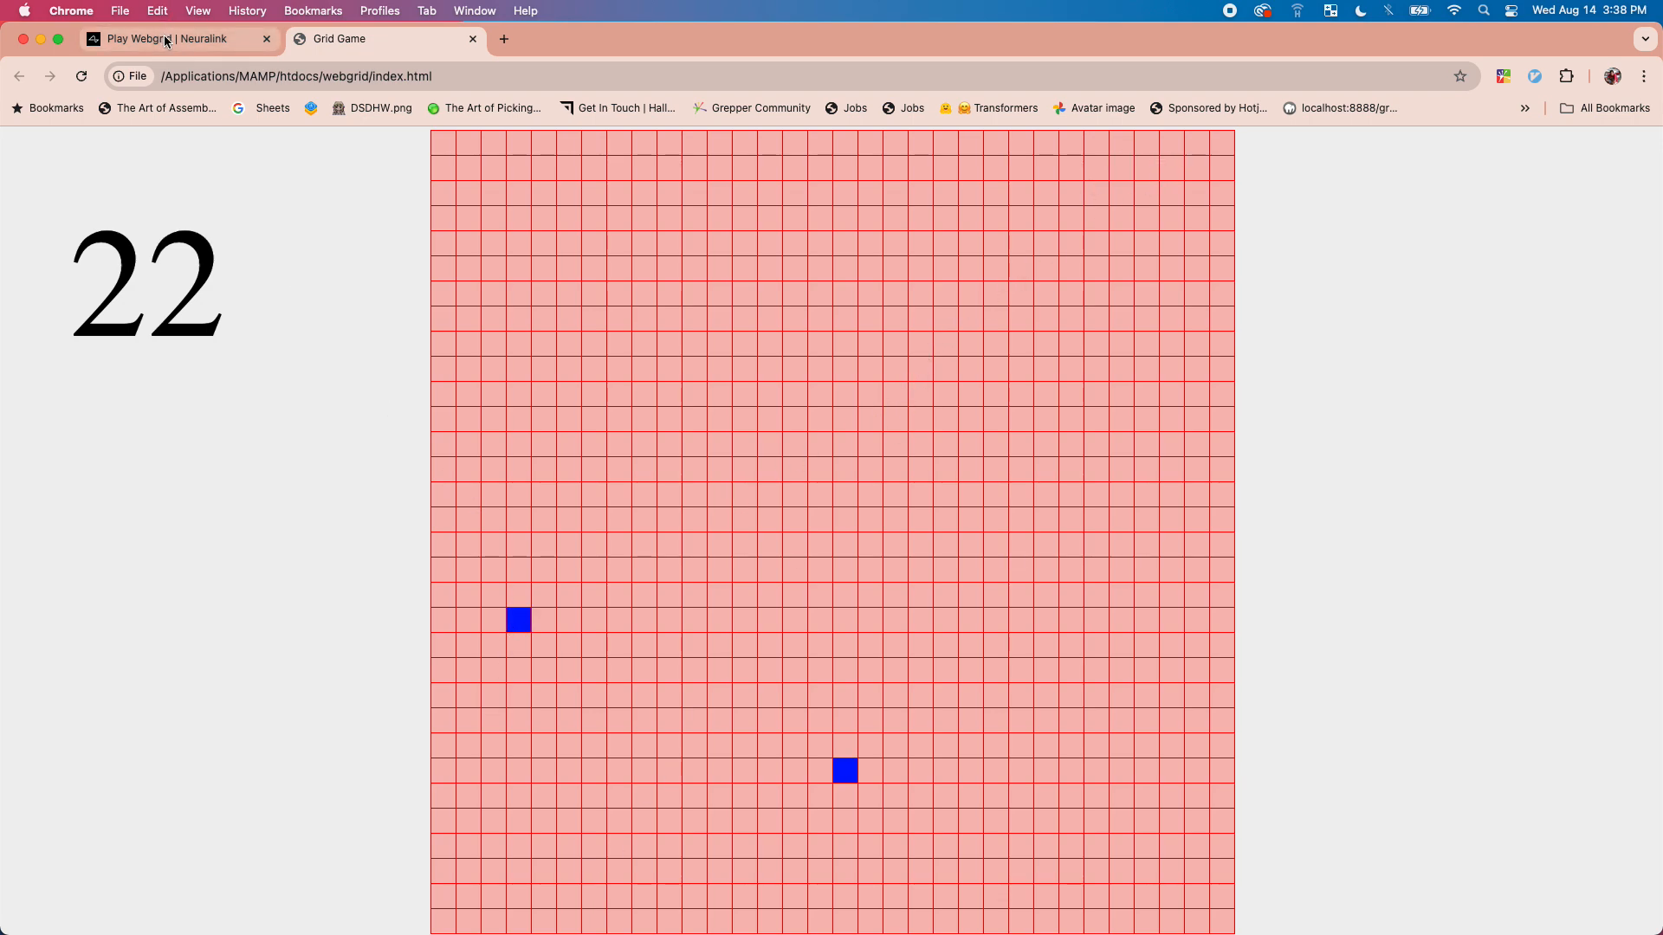
Return to the Play Webgrid | Neuralink tab once the counter shows 22
left_click(173, 39)
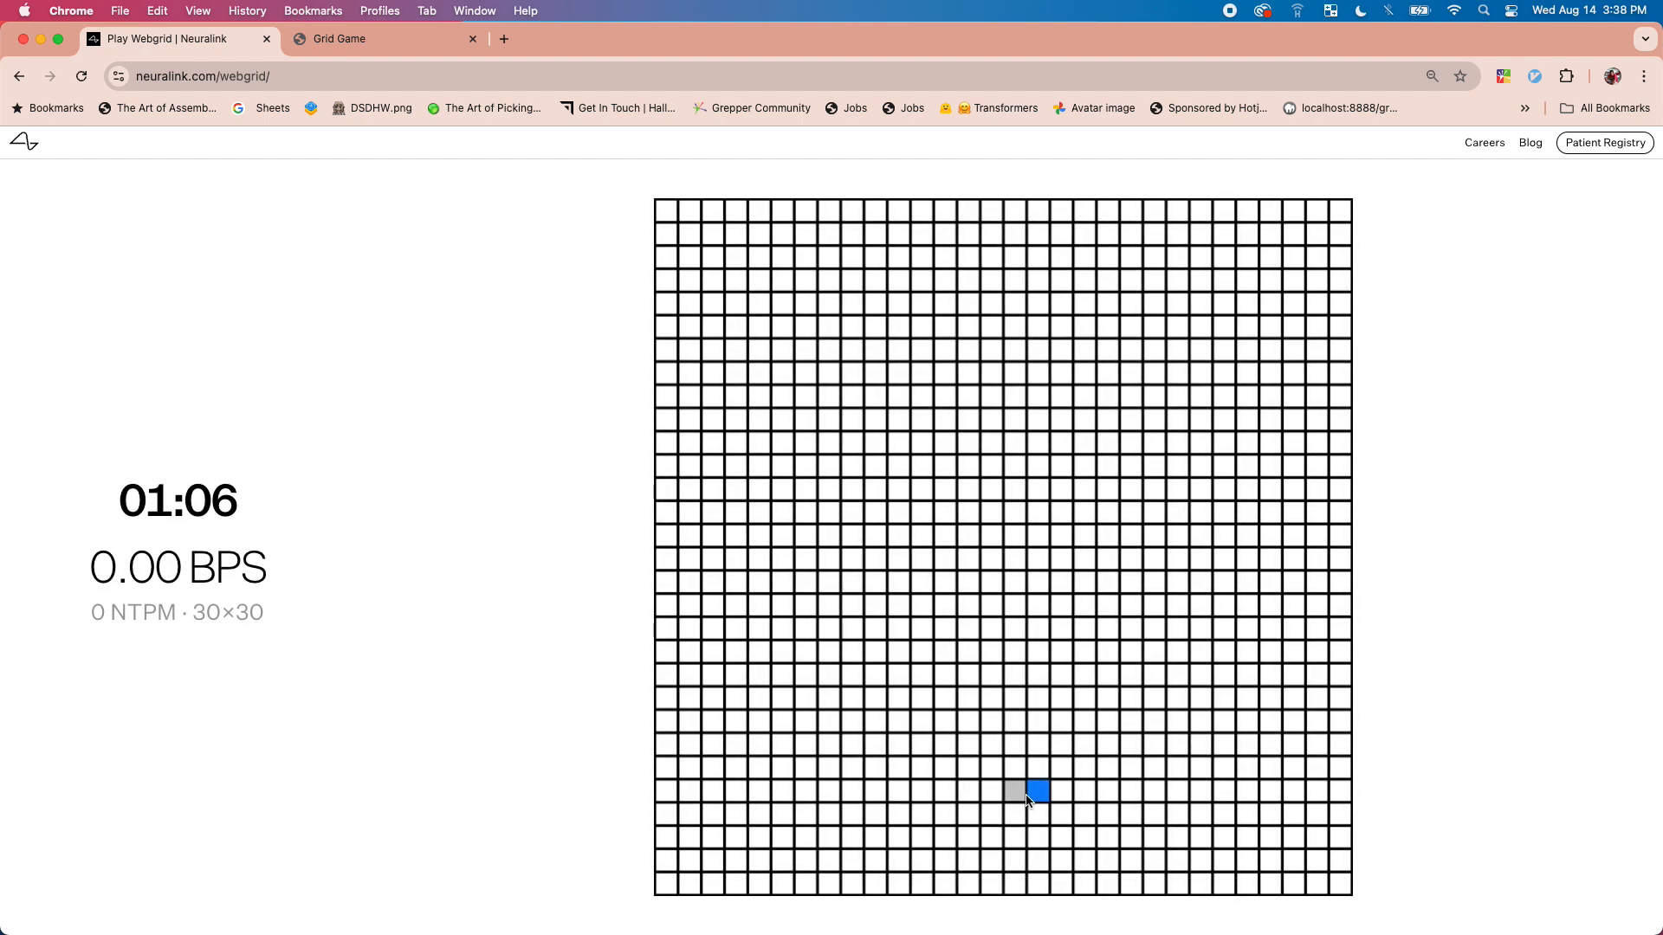
Hit the blue target near the bottom of the 30×30 Webgrid
left_click(1012, 792)
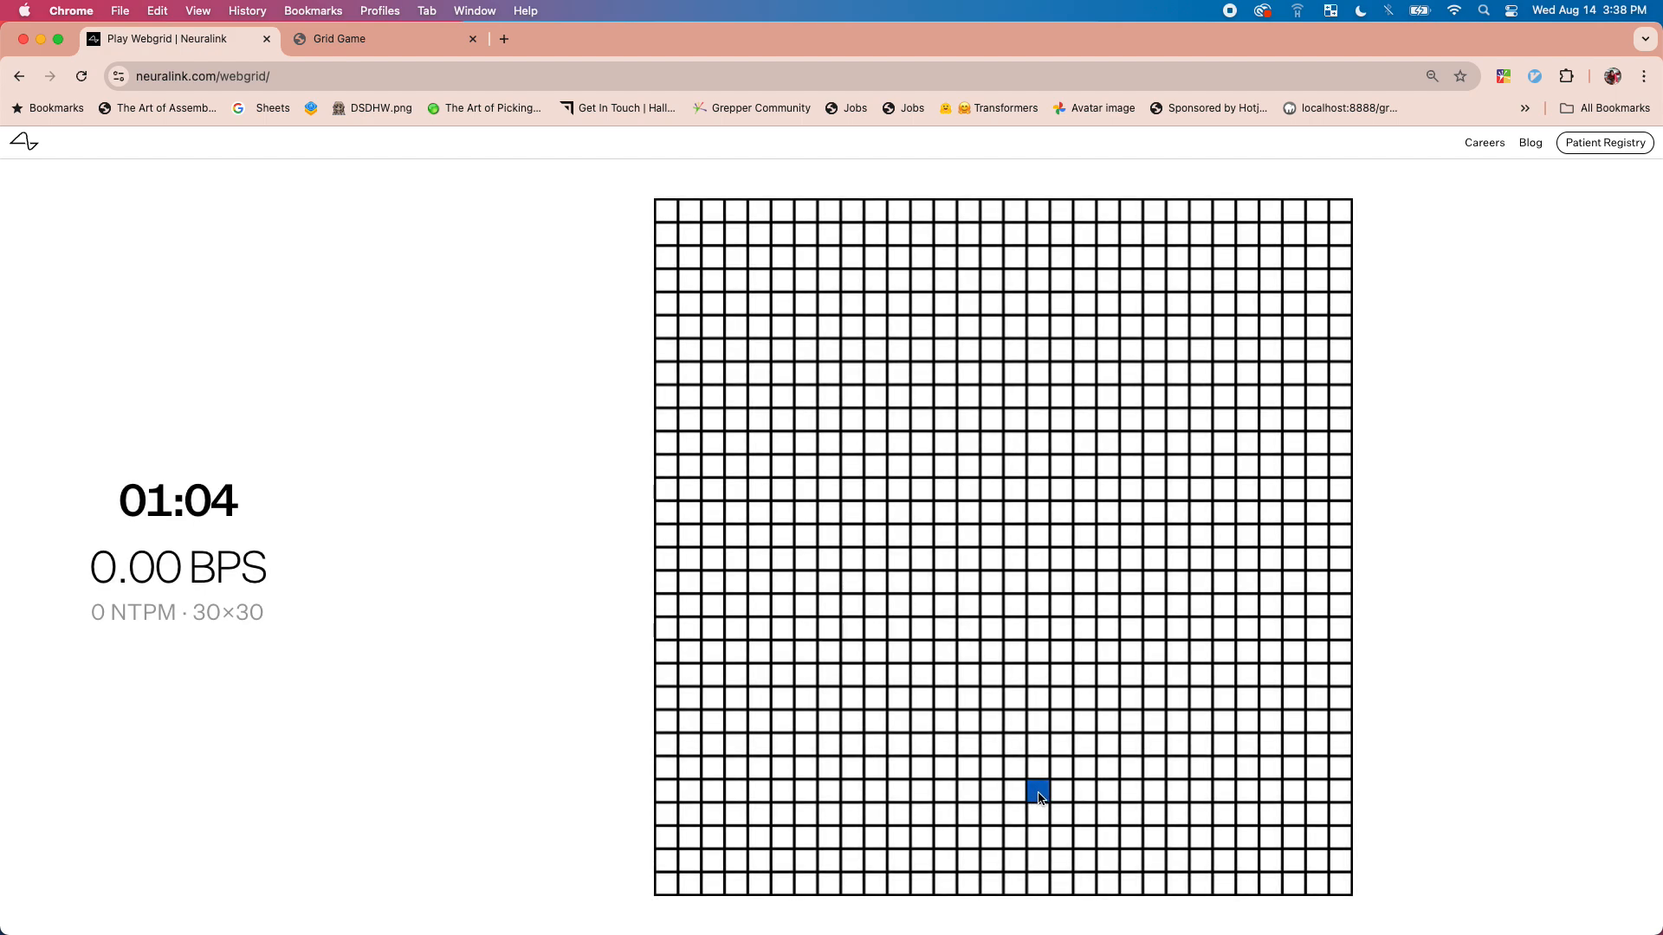